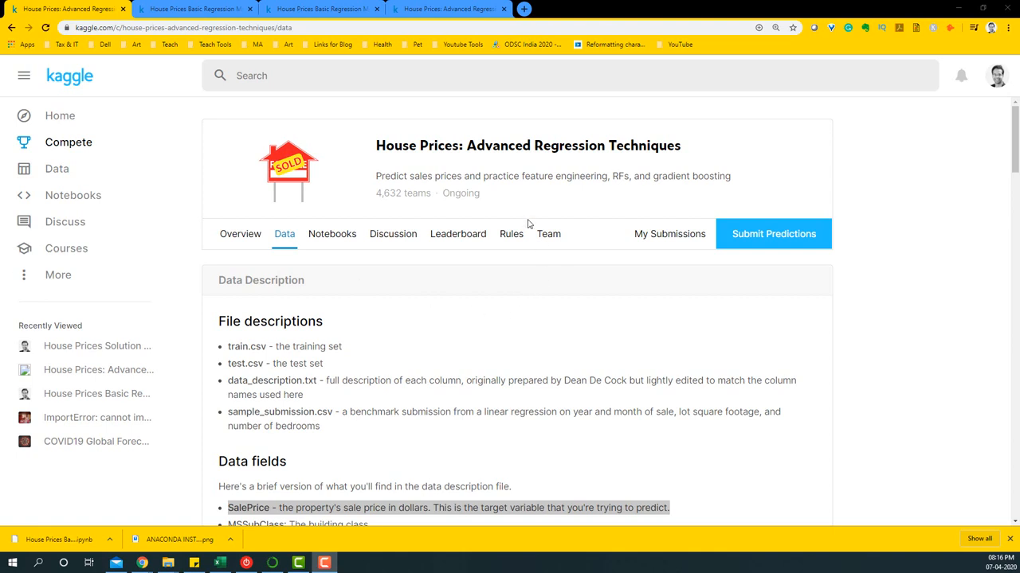
pyautogui.moveTo(411, 236)
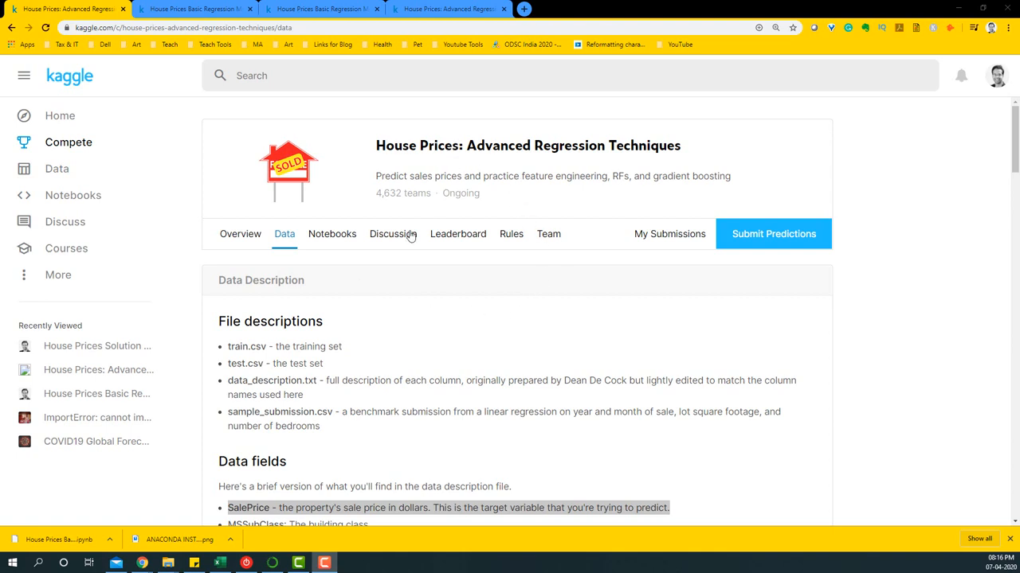
# - Review the LotArea and LotConfig field descriptions, then switch to the regression notebook
pyautogui.scroll(-3)
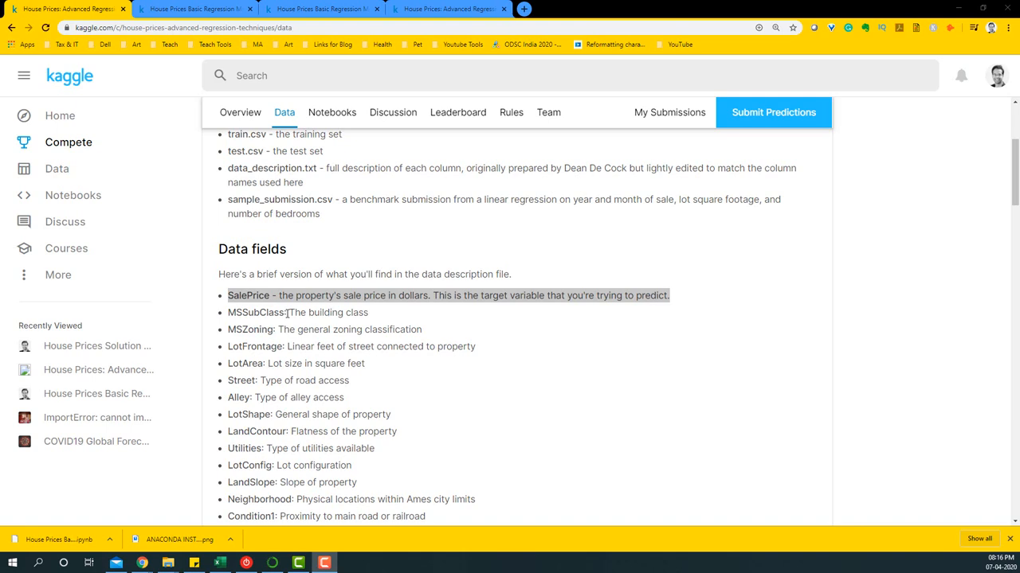
pyautogui.doubleClick(341, 329)
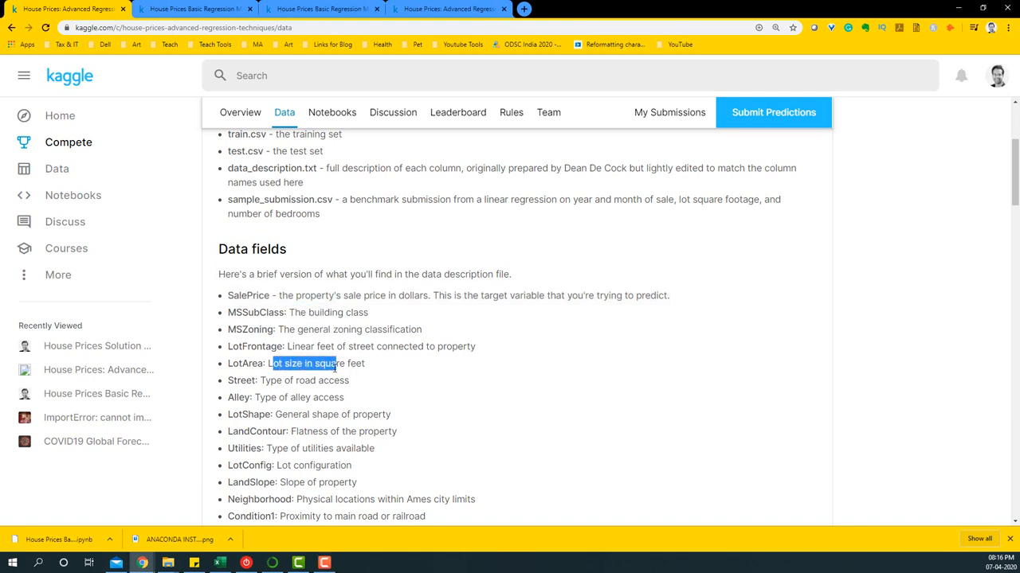
pyautogui.scroll(-3)
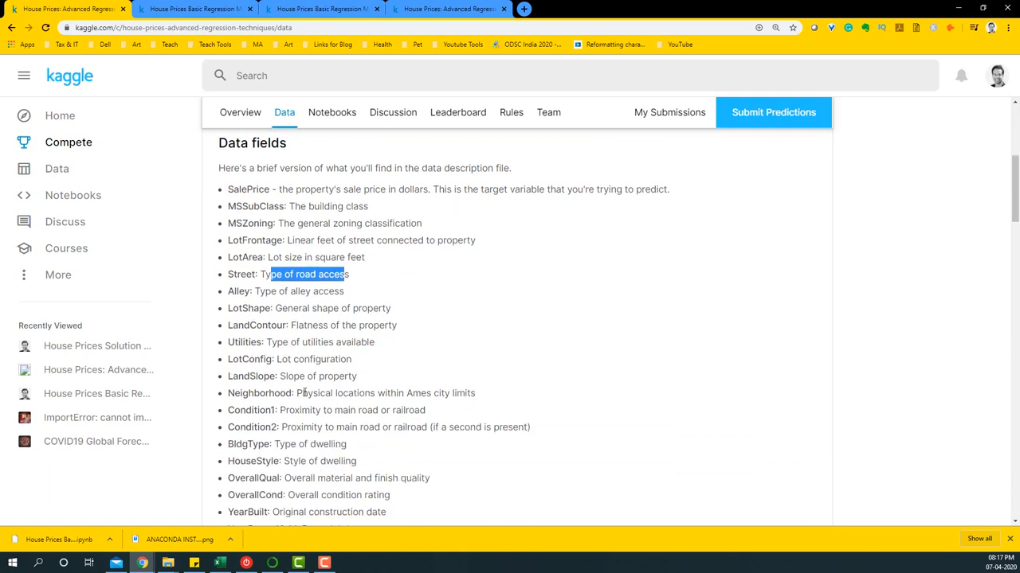
pyautogui.doubleClick(309, 359)
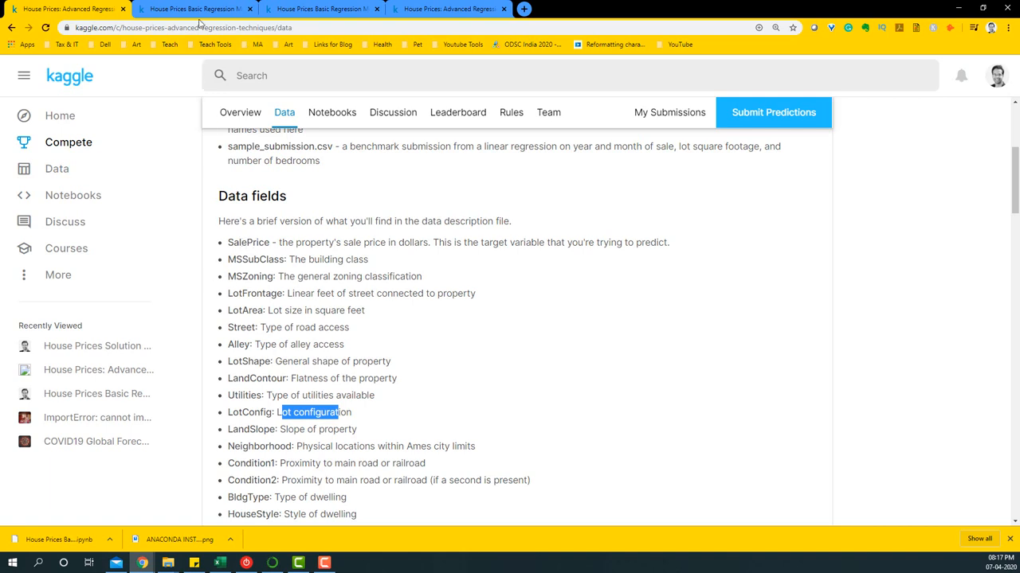
pyautogui.click(195, 9)
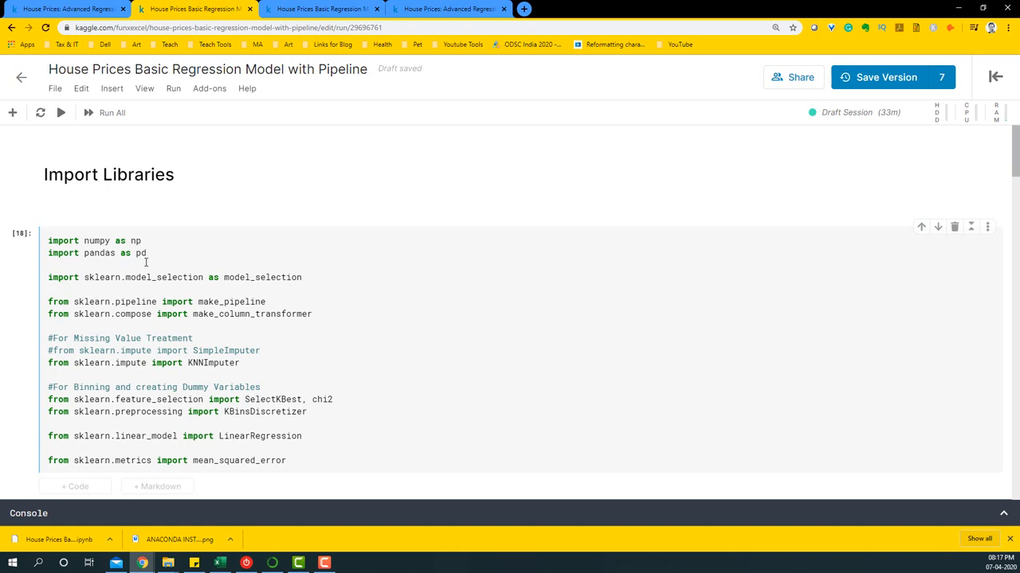
pyautogui.scroll(-3)
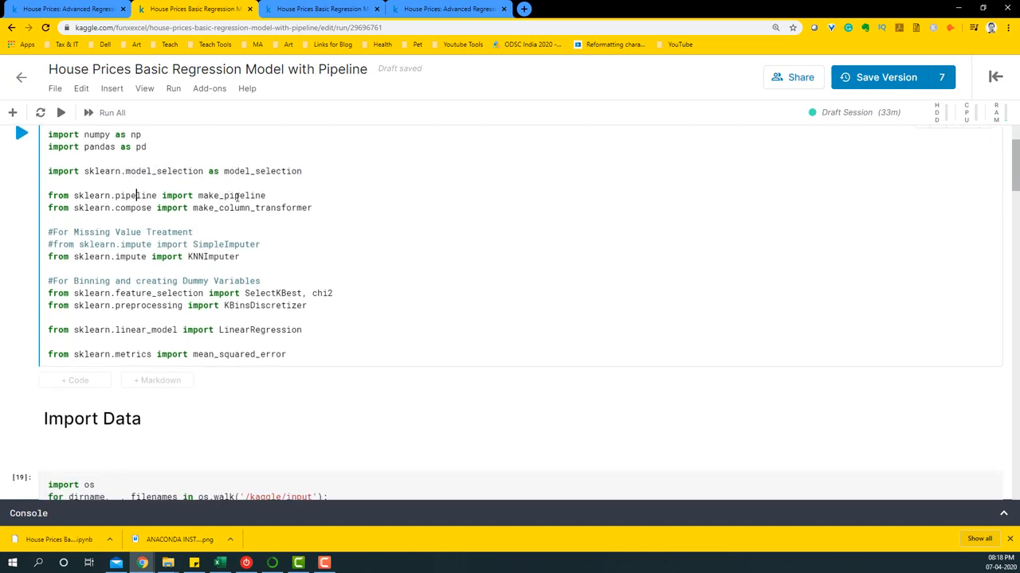
pyautogui.doubleClick(230, 195)
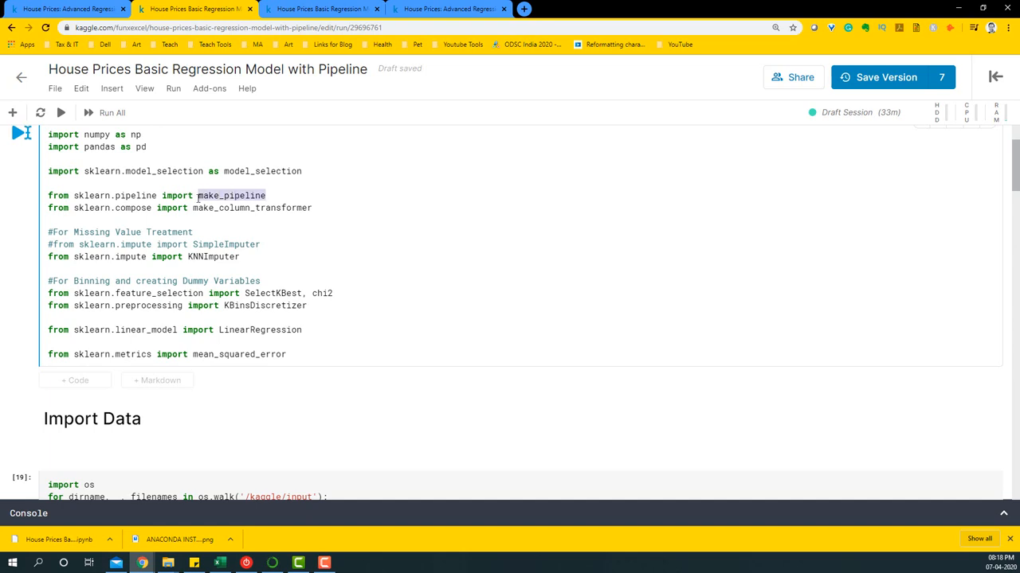
pyautogui.click(201, 207)
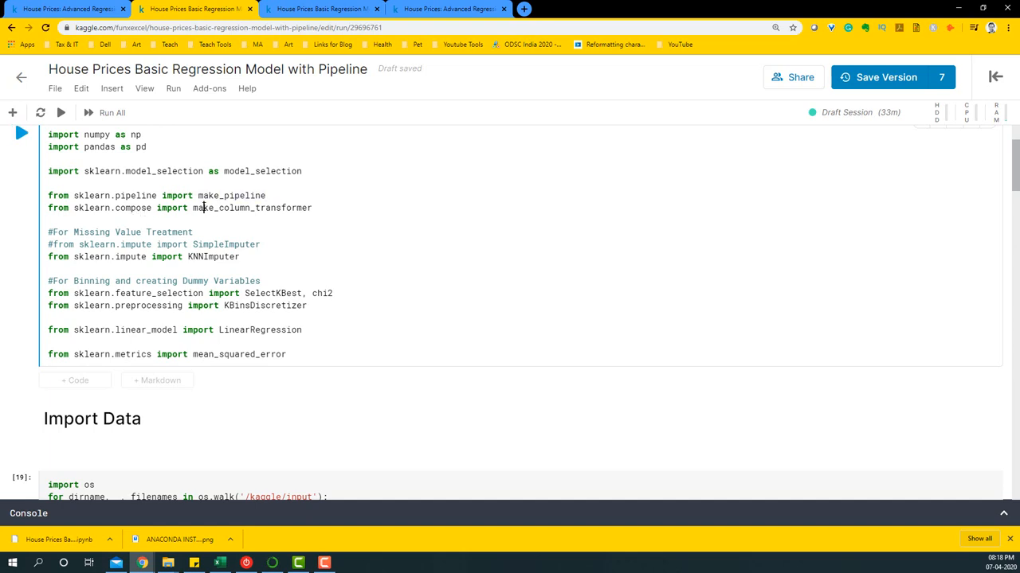
pyautogui.doubleClick(255, 207)
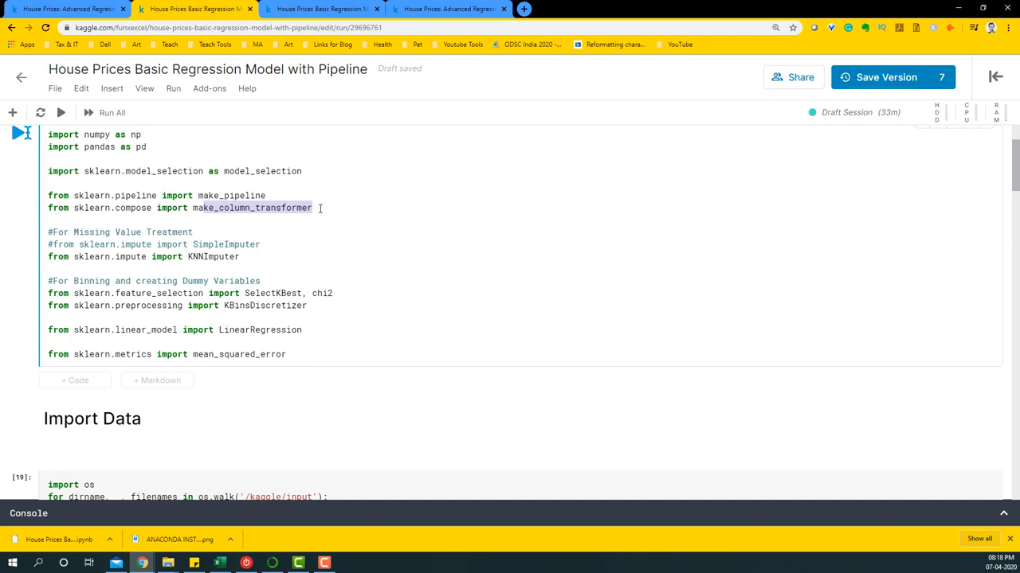
pyautogui.click(315, 207)
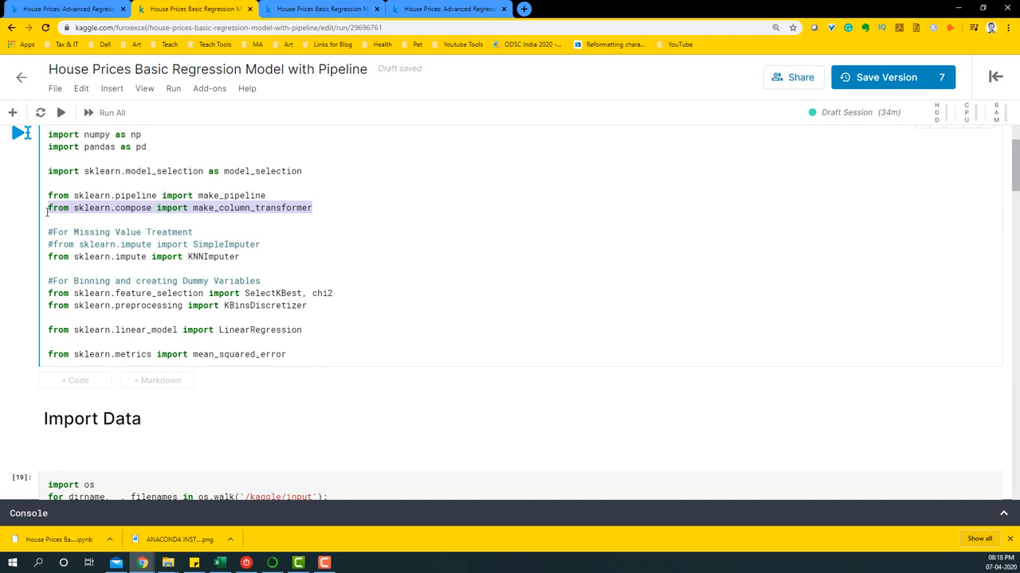
pyautogui.scroll(-3)
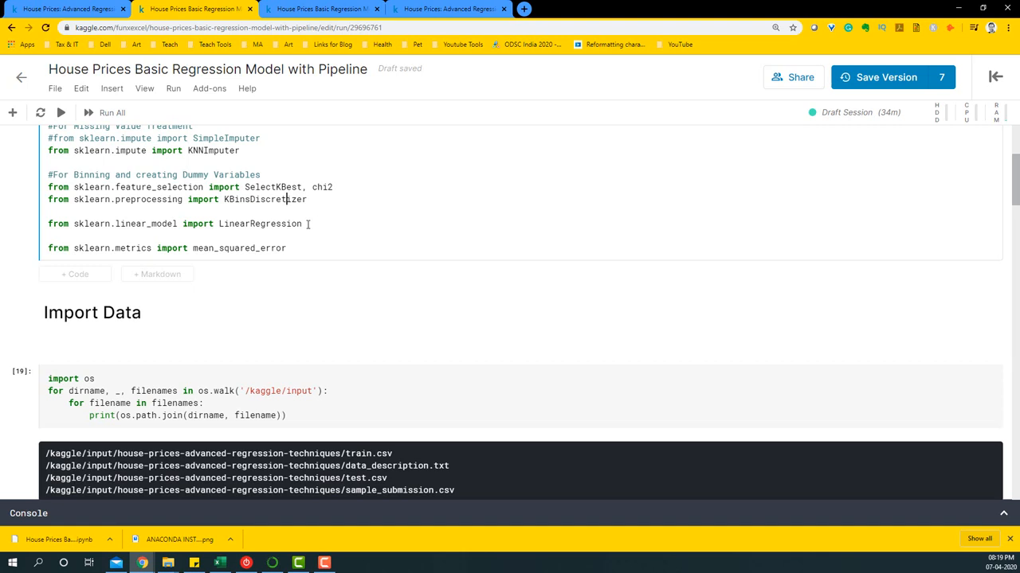
pyautogui.doubleClick(260, 224)
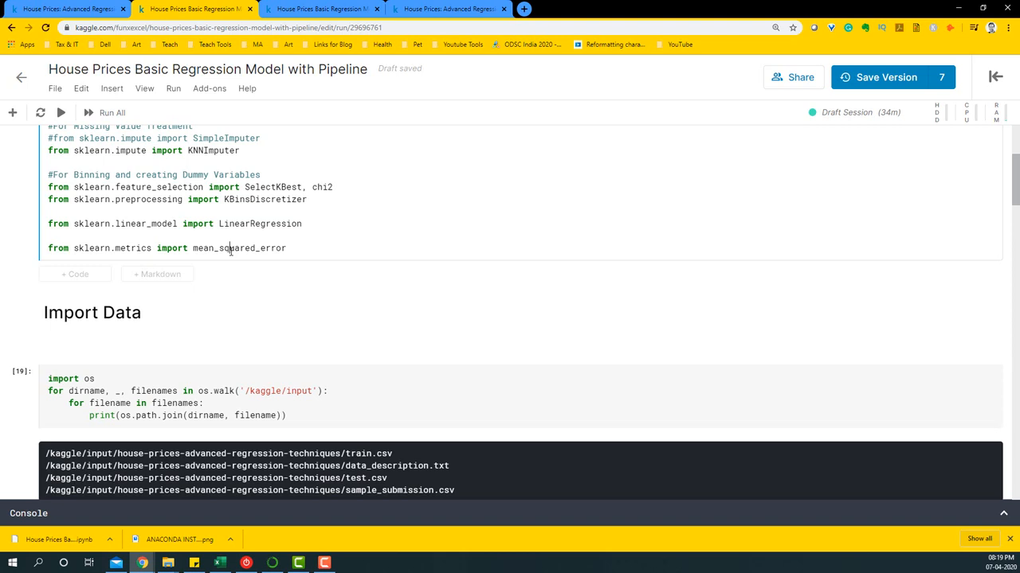
pyautogui.moveTo(289, 264)
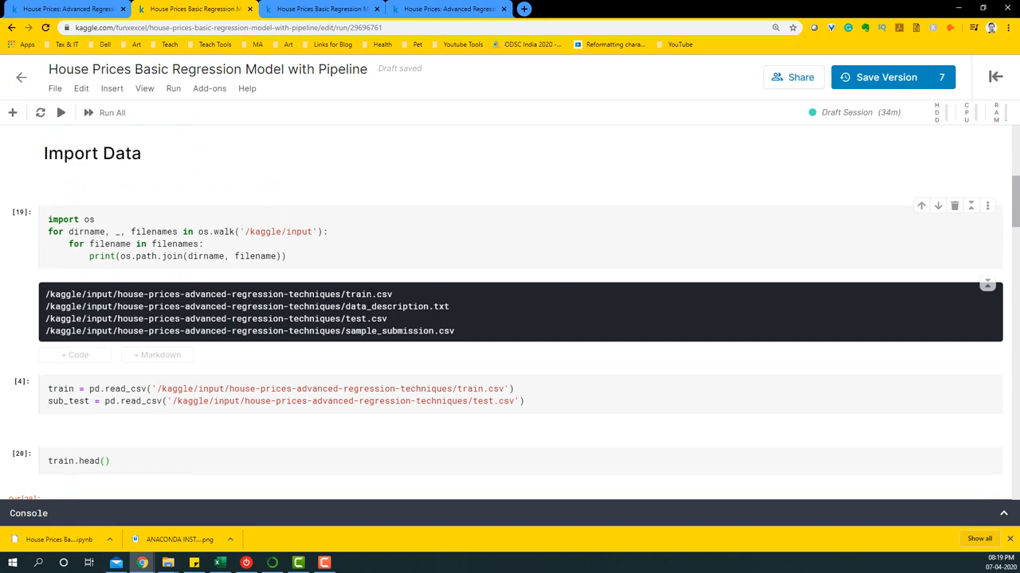
# - Highlight the train and sub_test variable names in the read_csv cell
pyautogui.doubleClick(364, 318)
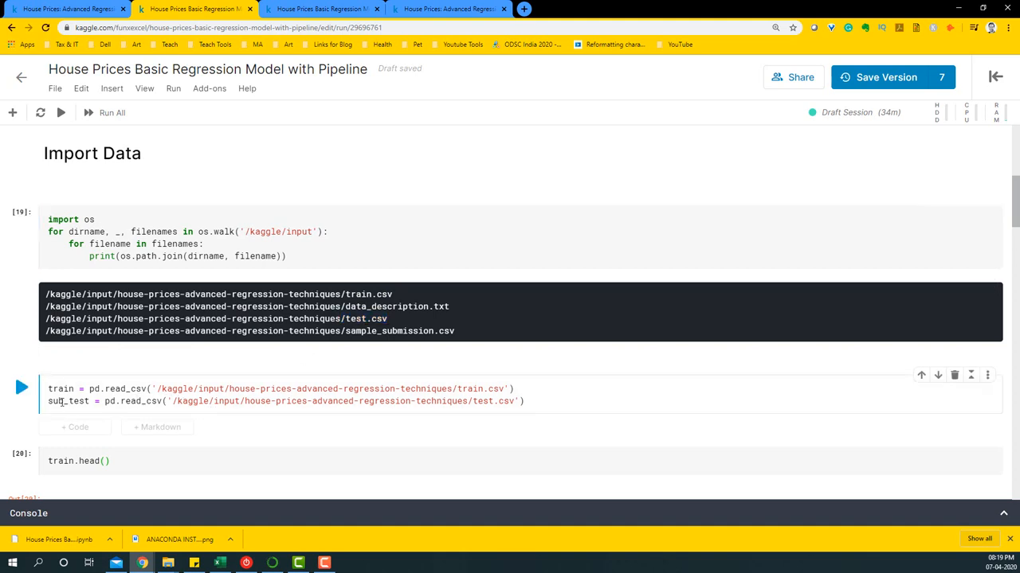
pyautogui.doubleClick(61, 389)
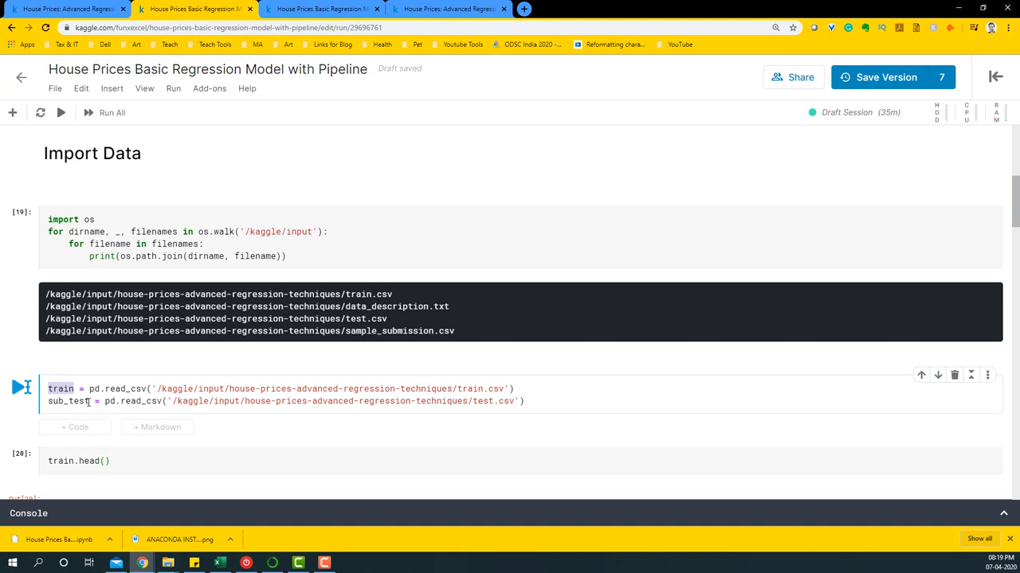
pyautogui.click(61, 401)
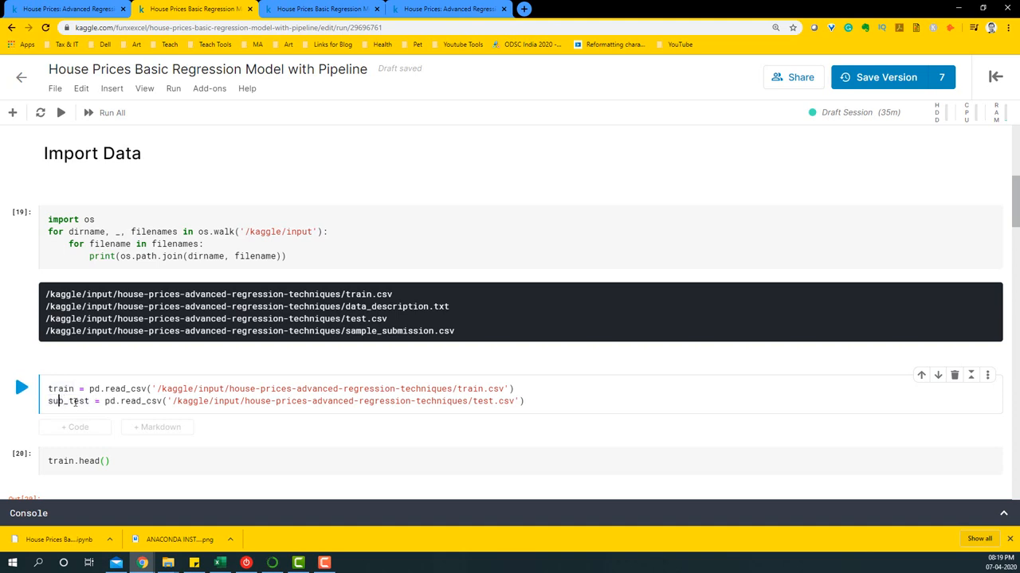
pyautogui.doubleClick(69, 401)
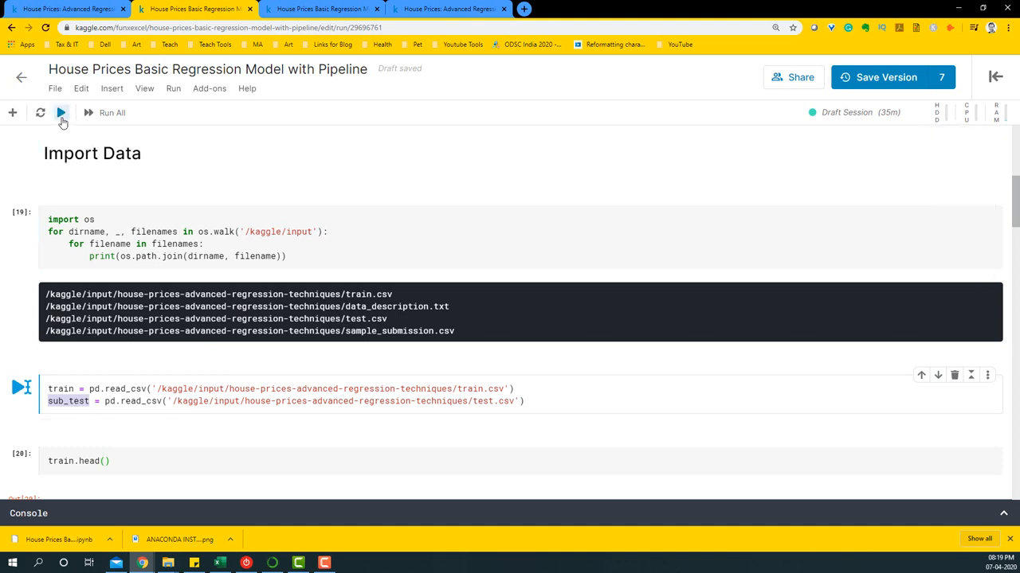
# - Reload the train and test CSVs and preview the first five training rows
pyautogui.click(62, 112)
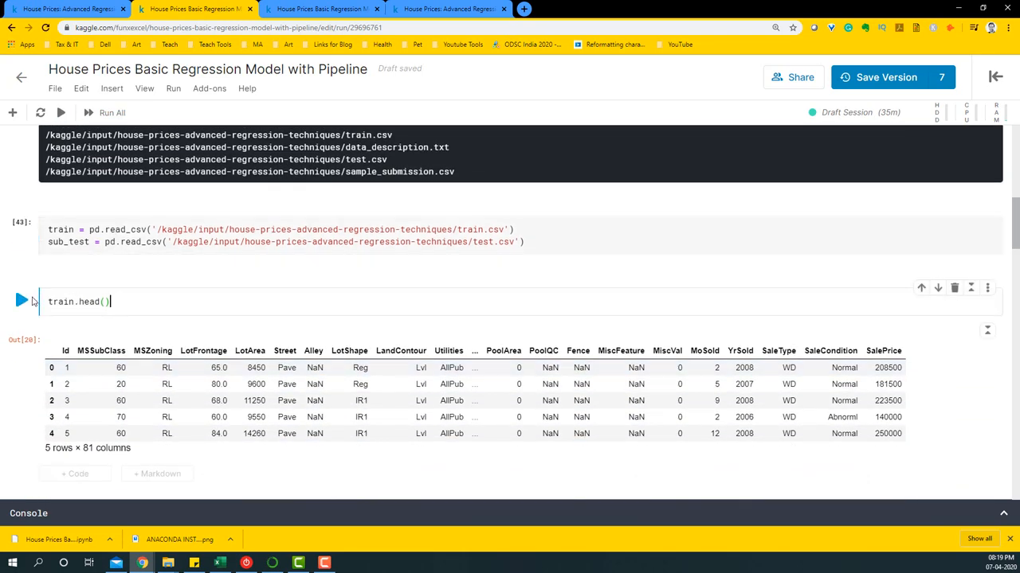
pyautogui.click(22, 301)
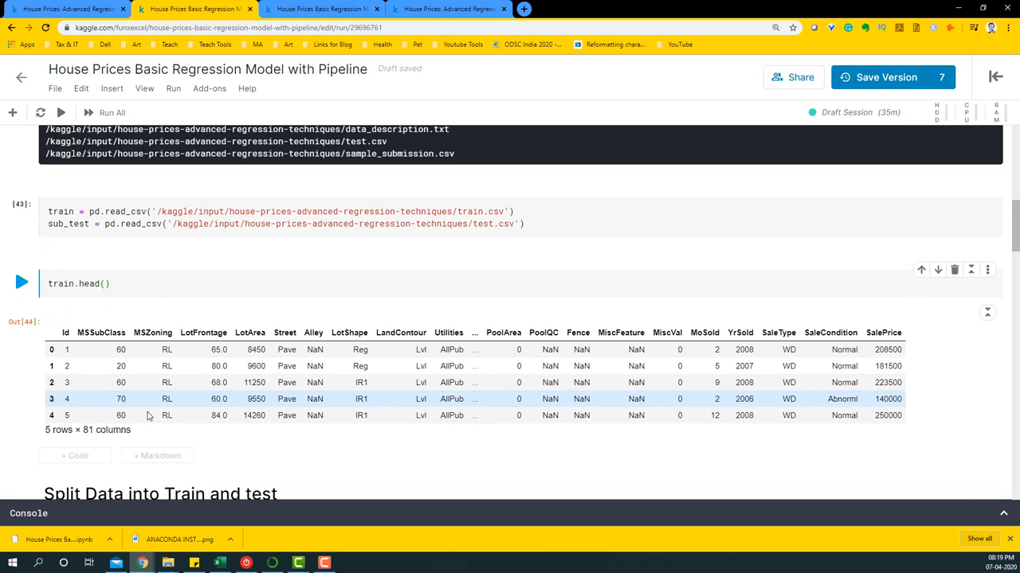
pyautogui.scroll(-3)
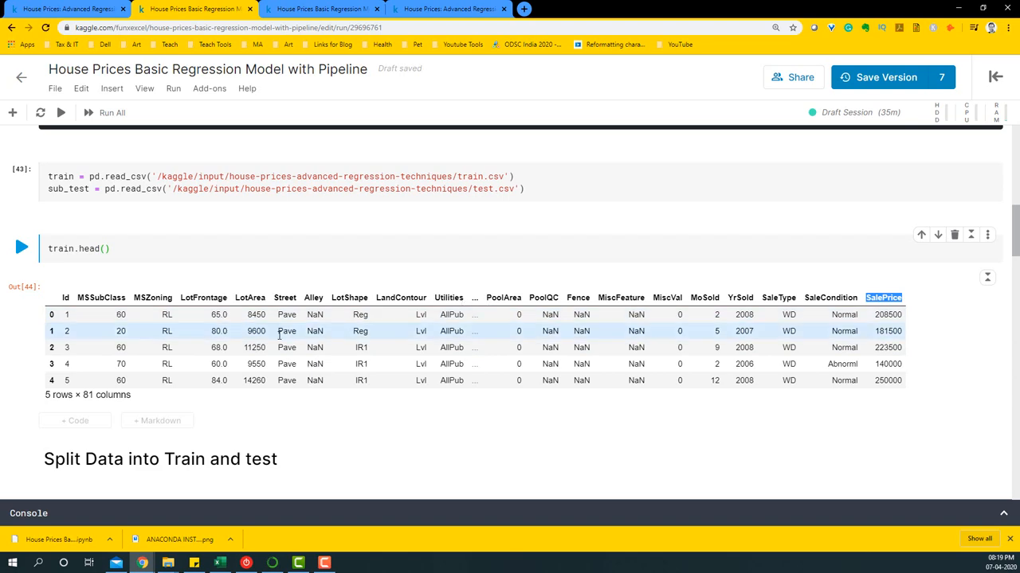
# - Rerun the cell separating SalePrice as the target and dropping Id from features
pyautogui.scroll(-3)
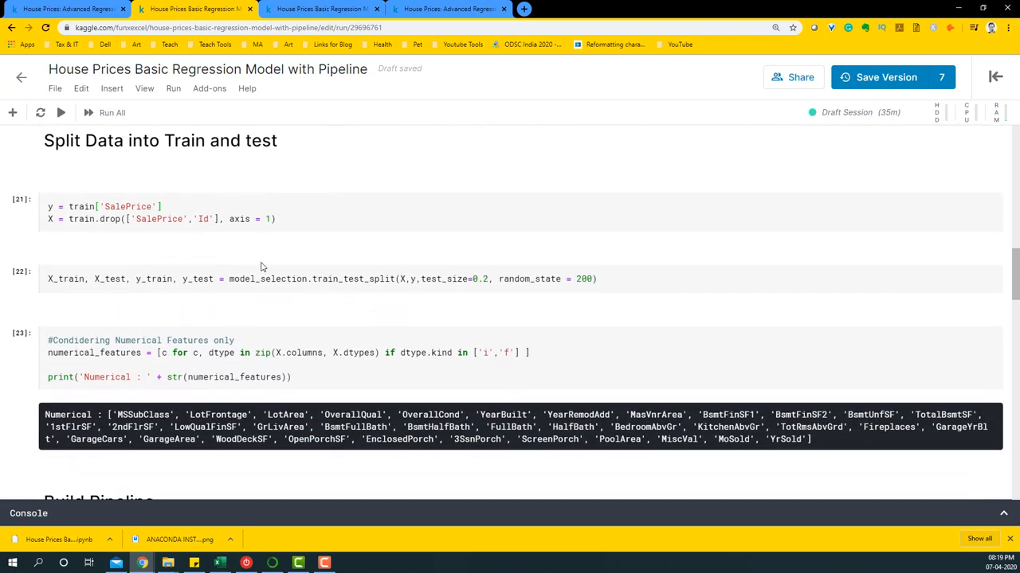
pyautogui.click(231, 219)
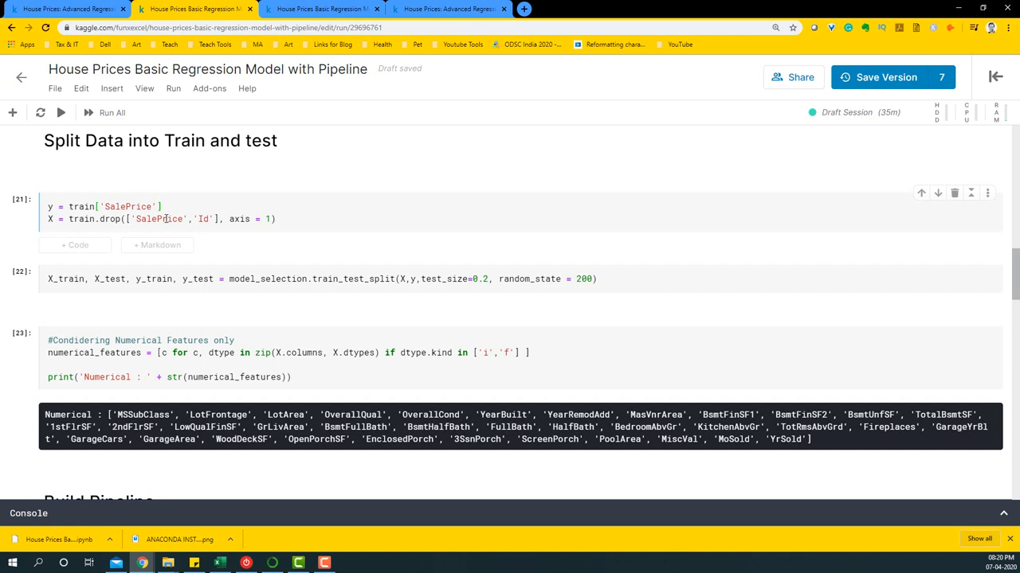
pyautogui.click(167, 219)
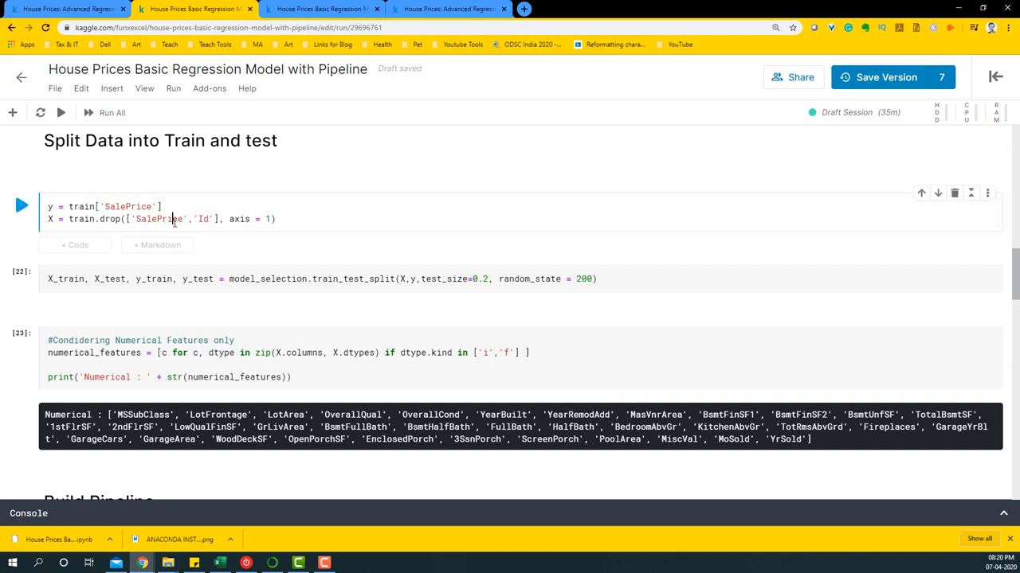
pyautogui.click(21, 205)
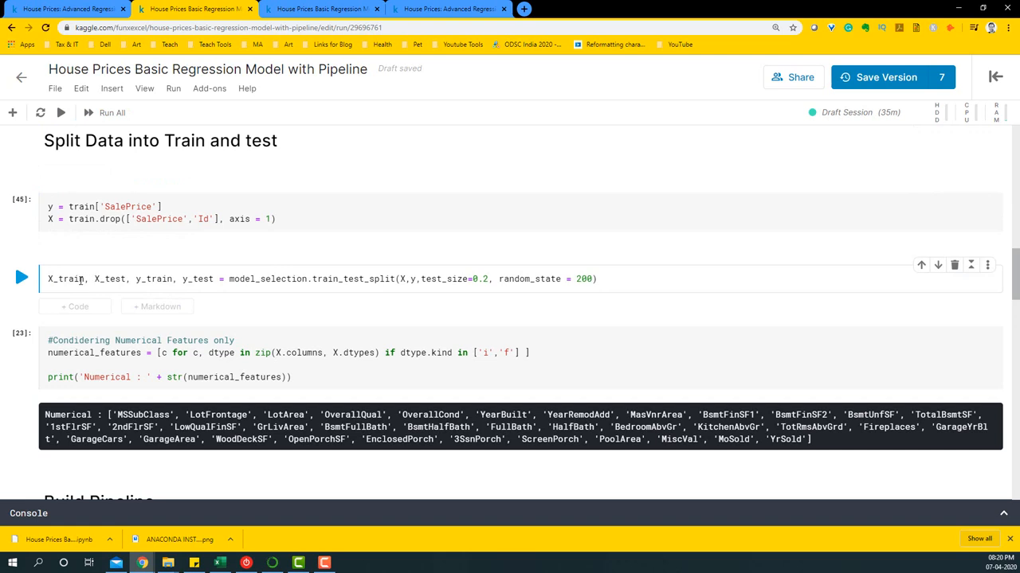
# - Select the train_test_split cell and inspect its X_test variable
pyautogui.click(94, 279)
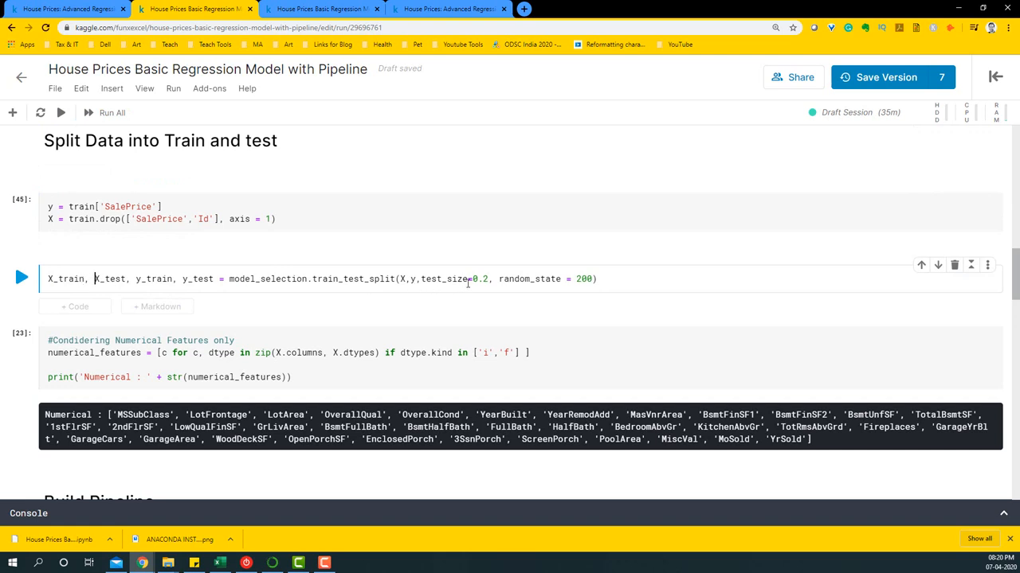
pyautogui.doubleClick(443, 279)
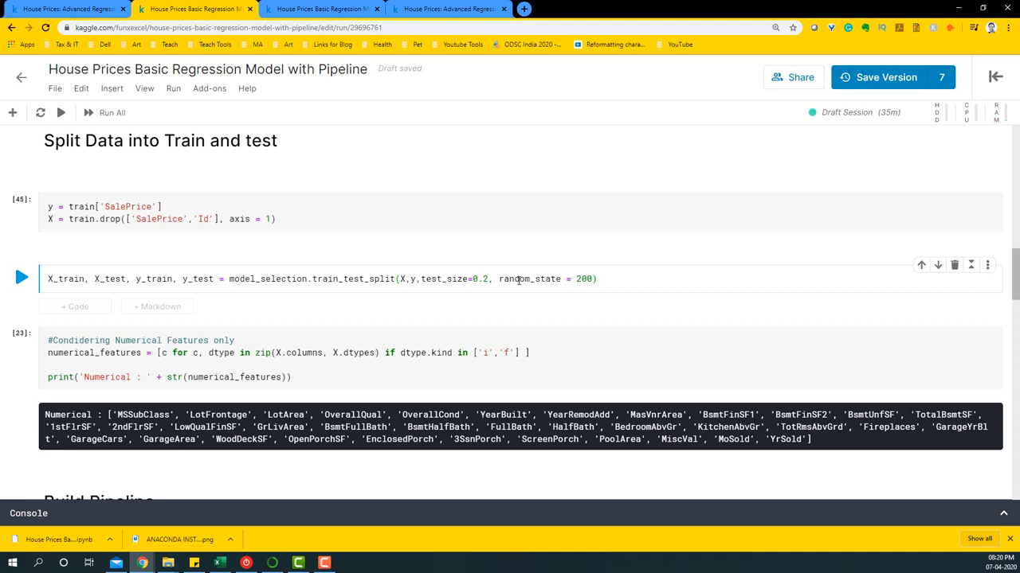
pyautogui.click(593, 279)
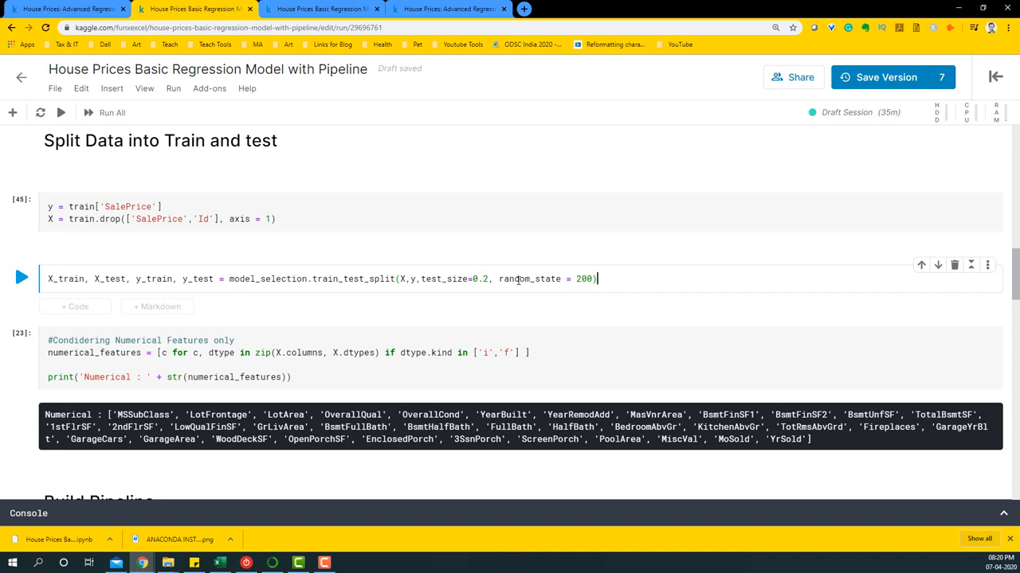
pyautogui.moveTo(158, 245)
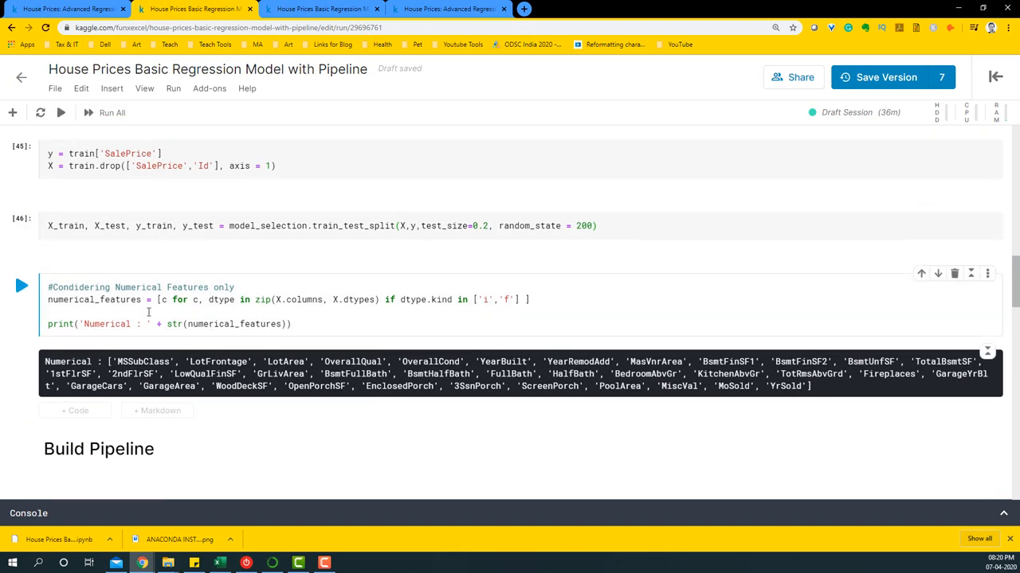
# - Scroll through the printed list of numerical feature columns
pyautogui.scroll(-3)
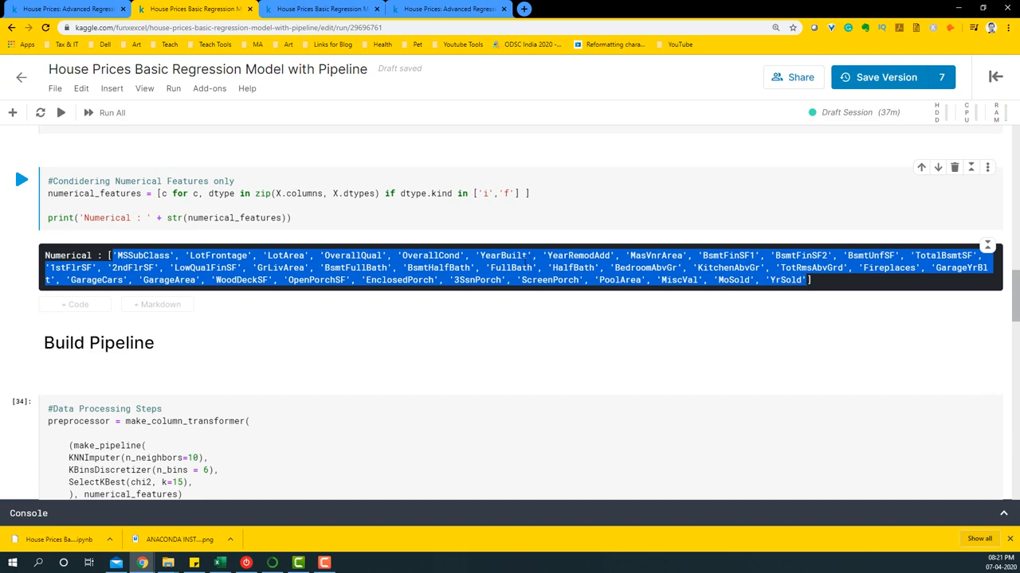
pyautogui.scroll(-3)
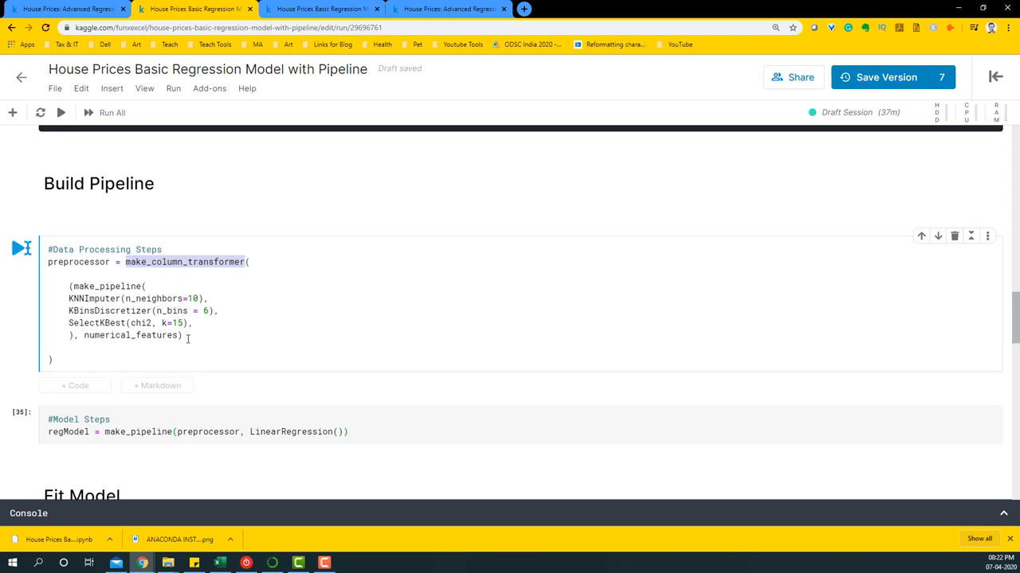
pyautogui.moveTo(73, 286); pyautogui.dragTo(182, 335)
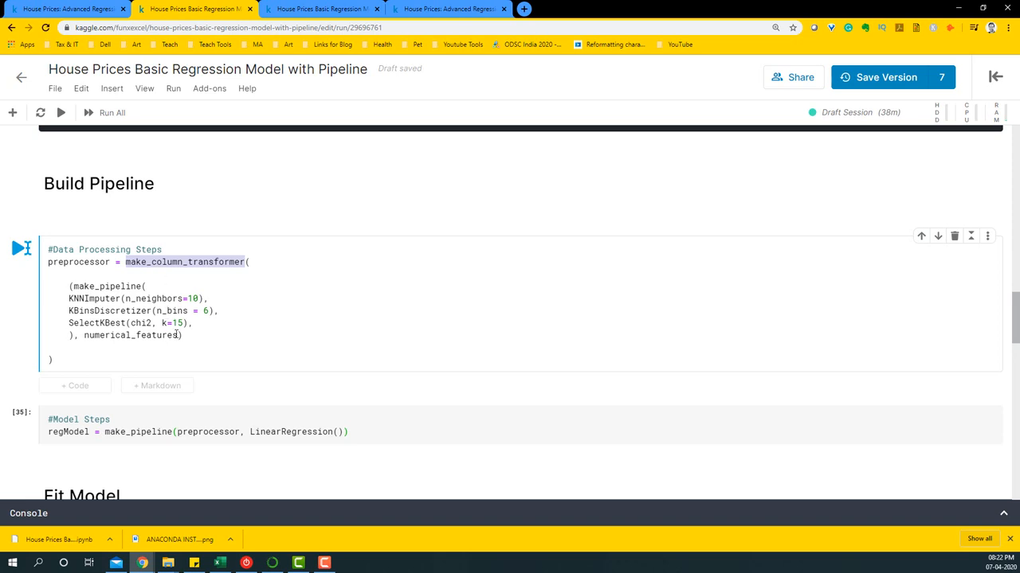
pyautogui.doubleClick(131, 335)
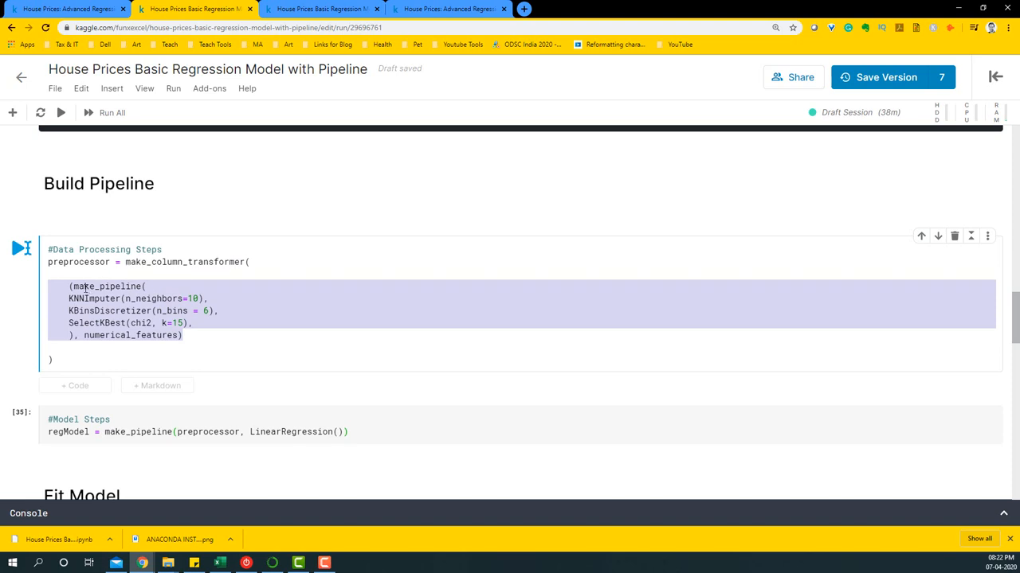
pyautogui.click(96, 298)
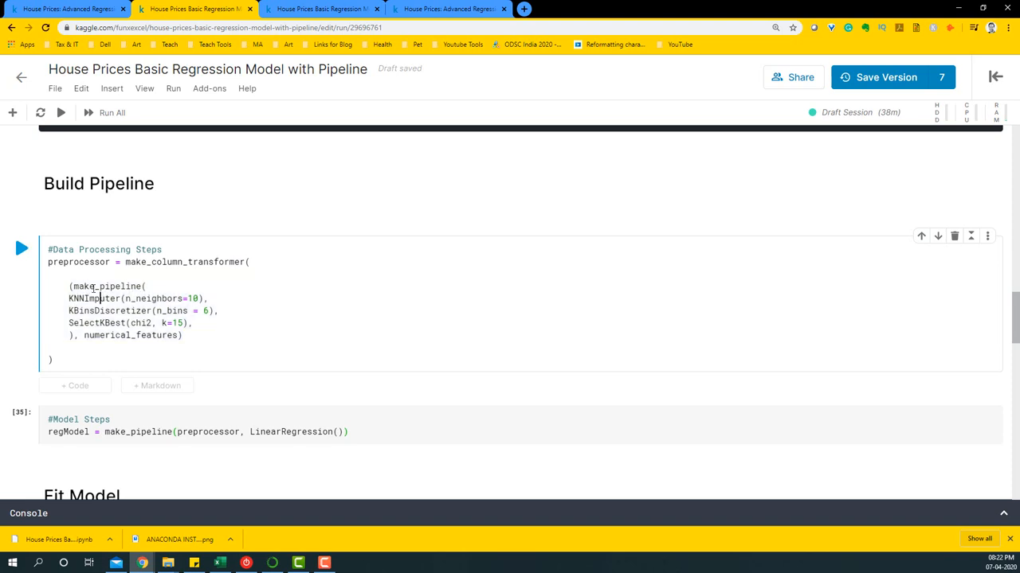
pyautogui.doubleClick(93, 298)
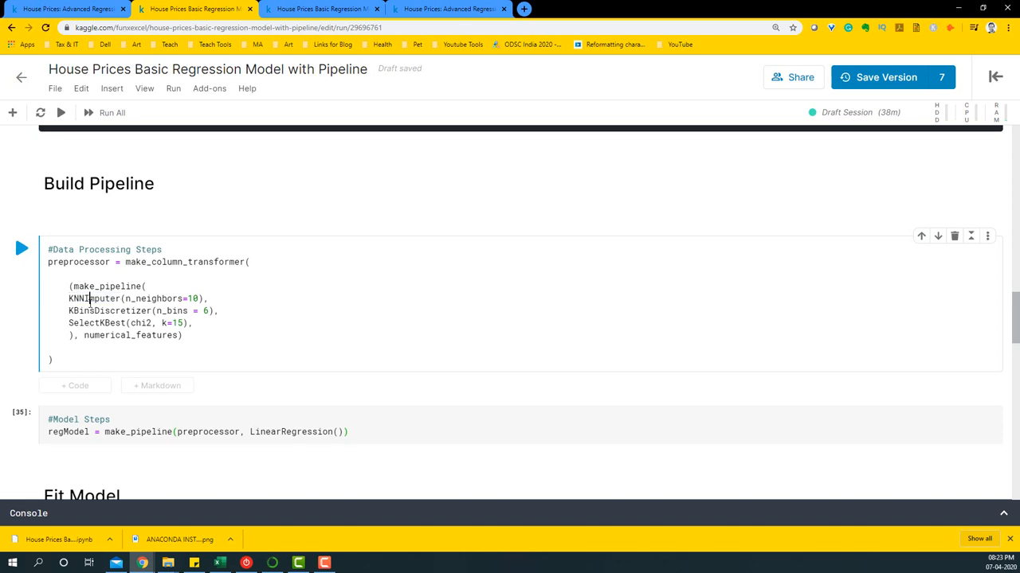
pyautogui.doubleClick(104, 311)
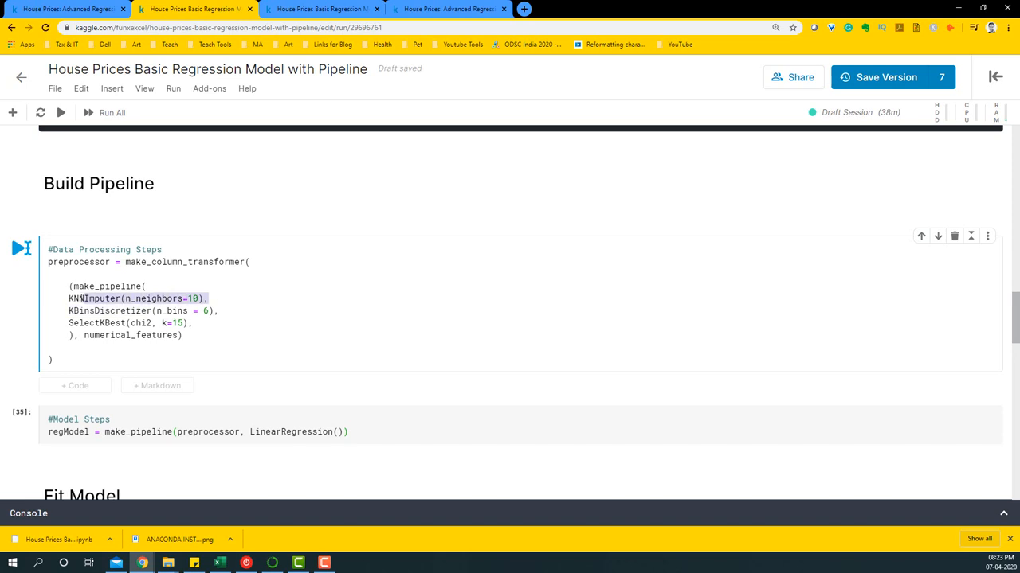
pyautogui.click(98, 310)
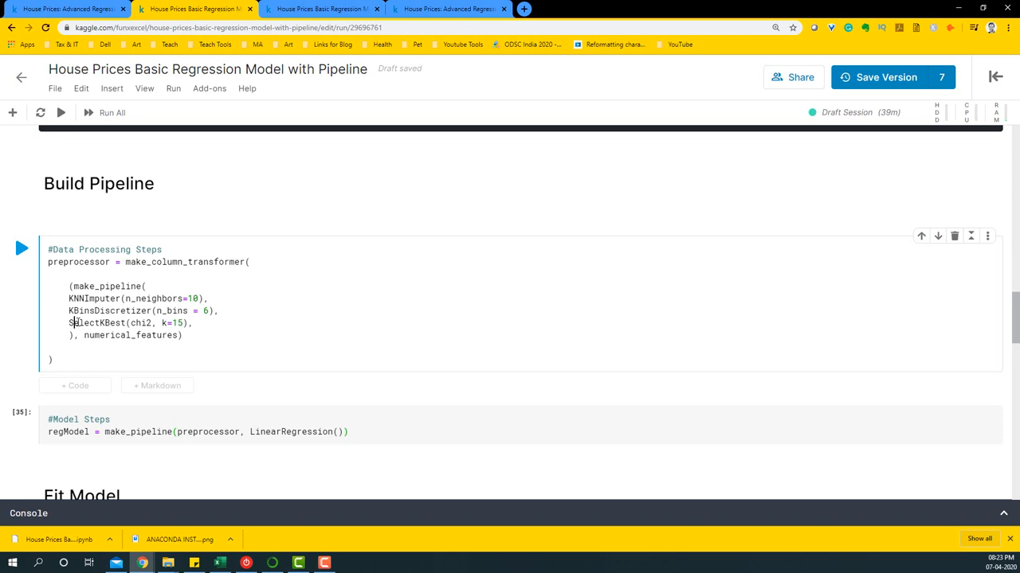
pyautogui.doubleClick(96, 322)
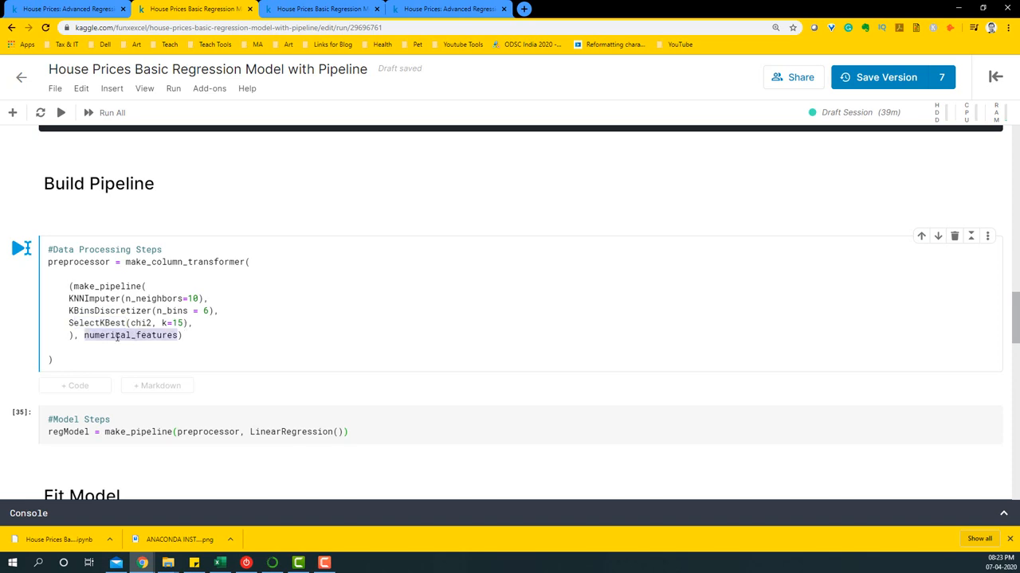
pyautogui.scroll(3)
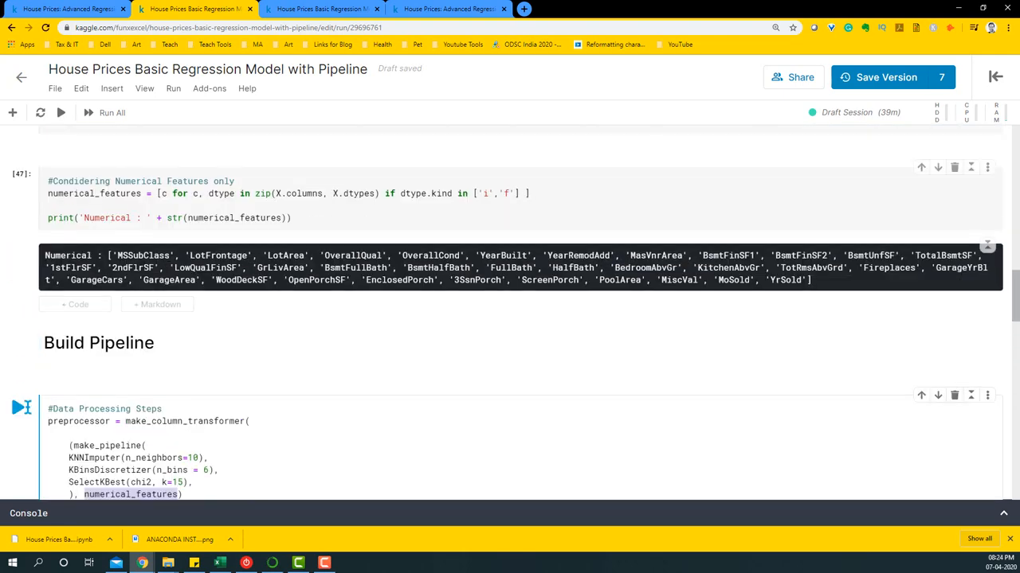
pyautogui.scroll(-3)
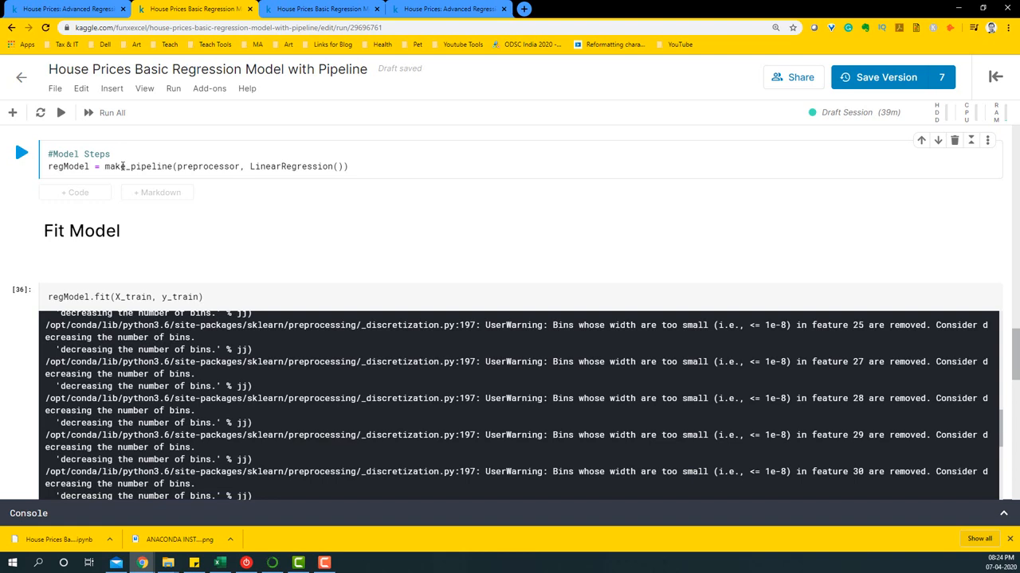
pyautogui.click(99, 166)
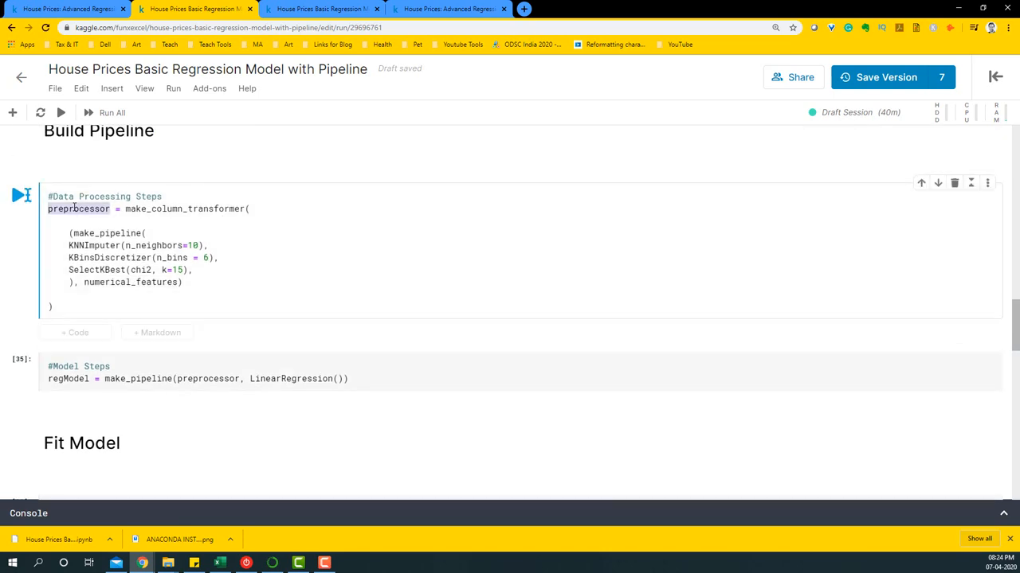
pyautogui.scroll(-3)
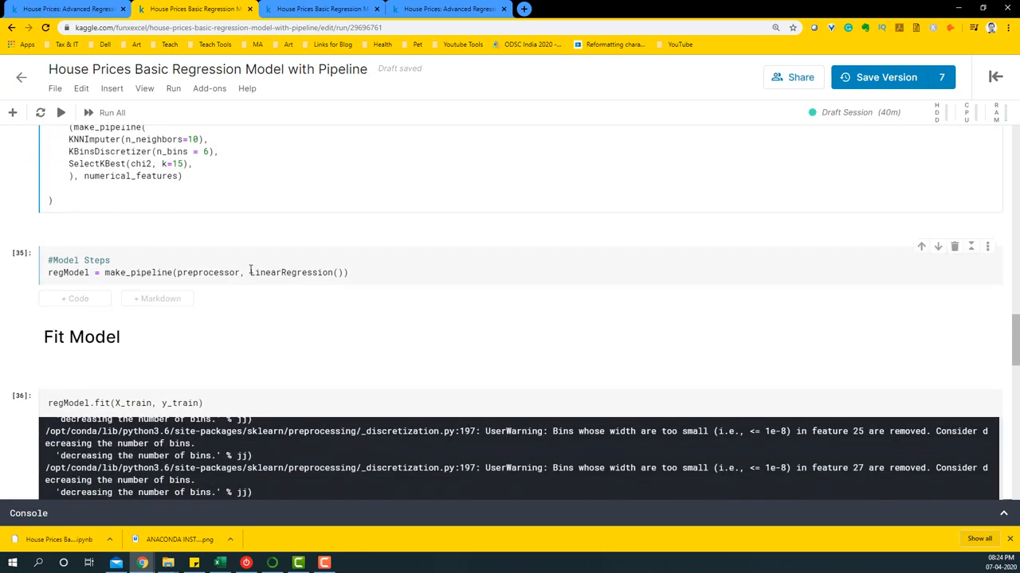
pyautogui.doubleClick(290, 273)
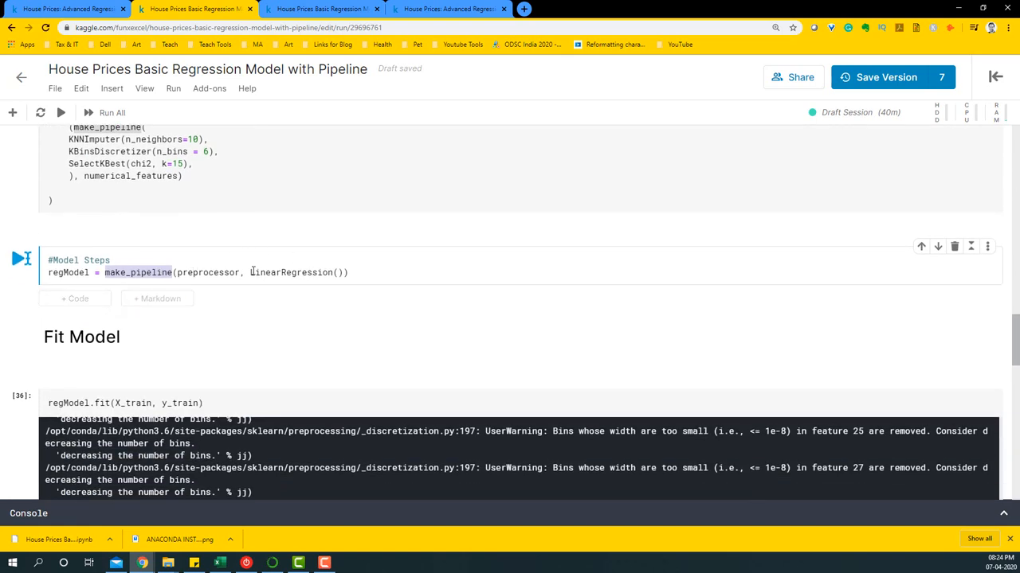
pyautogui.click(191, 272)
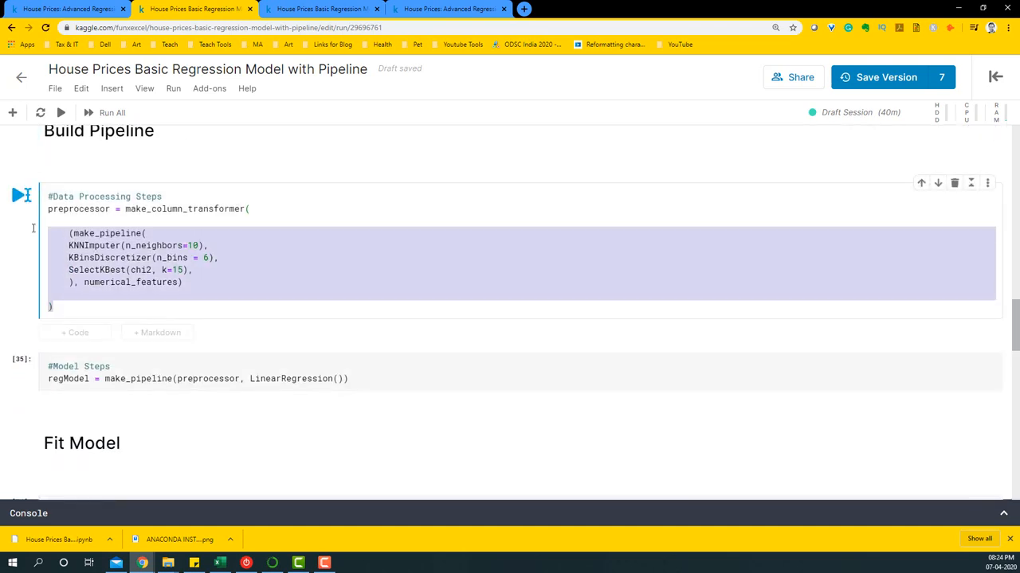
pyautogui.click(290, 378)
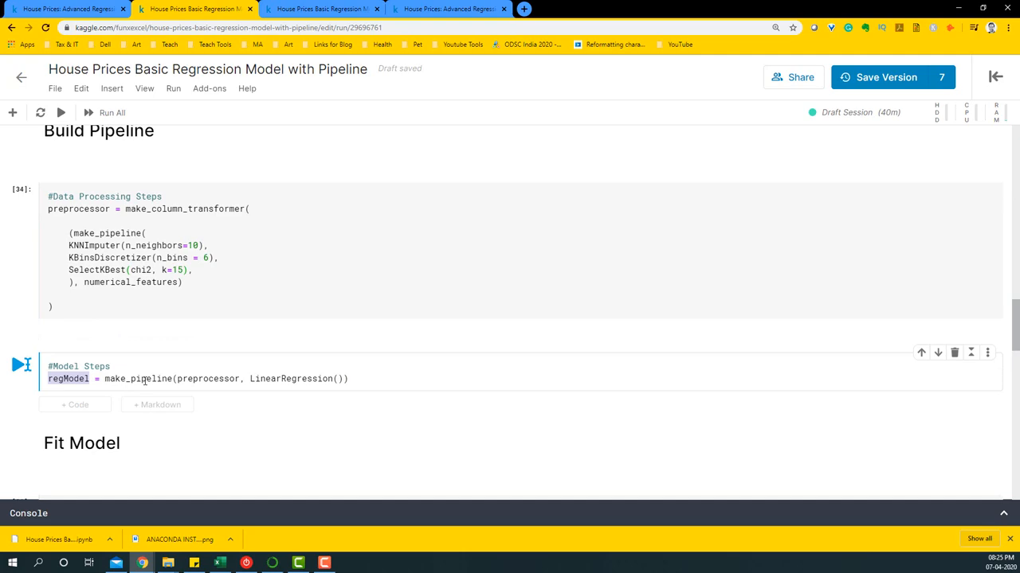
pyautogui.click(24, 364)
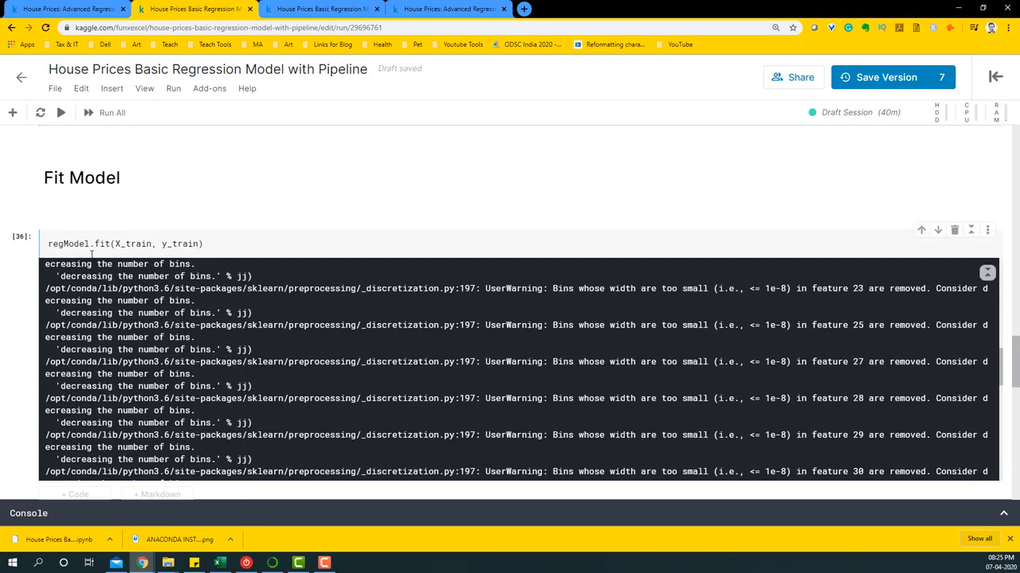
# - Run regModel.fit and scroll the KNNImputer, KBinsDiscretizer, LinearRegression pipeline output
pyautogui.click(80, 244)
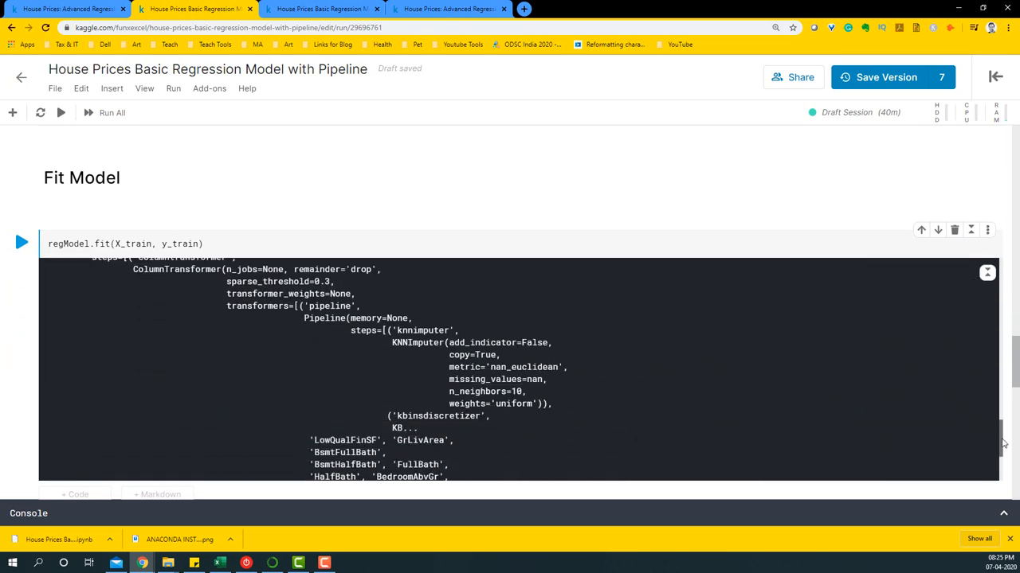
pyautogui.scroll(-3)
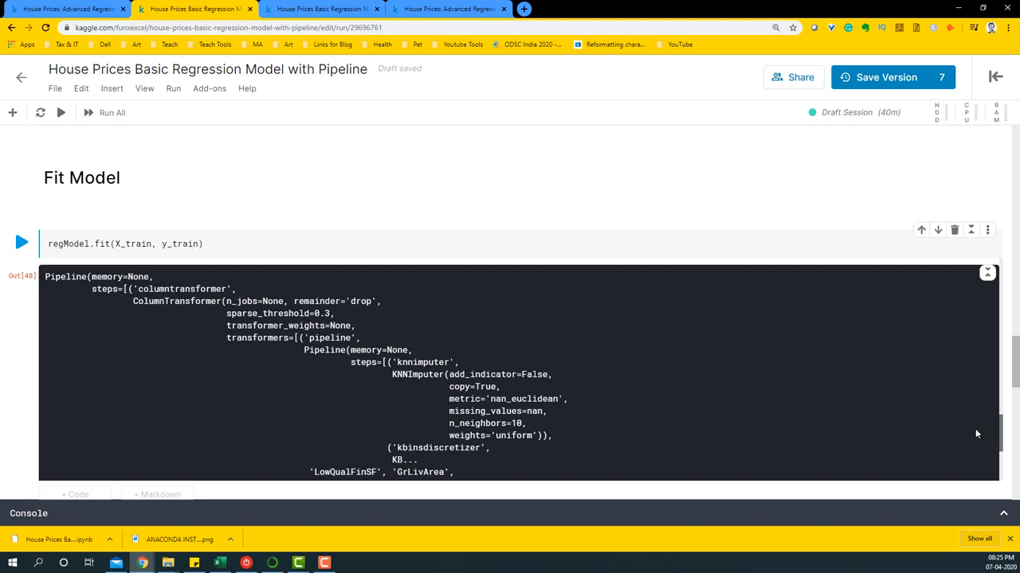
pyautogui.scroll(-3)
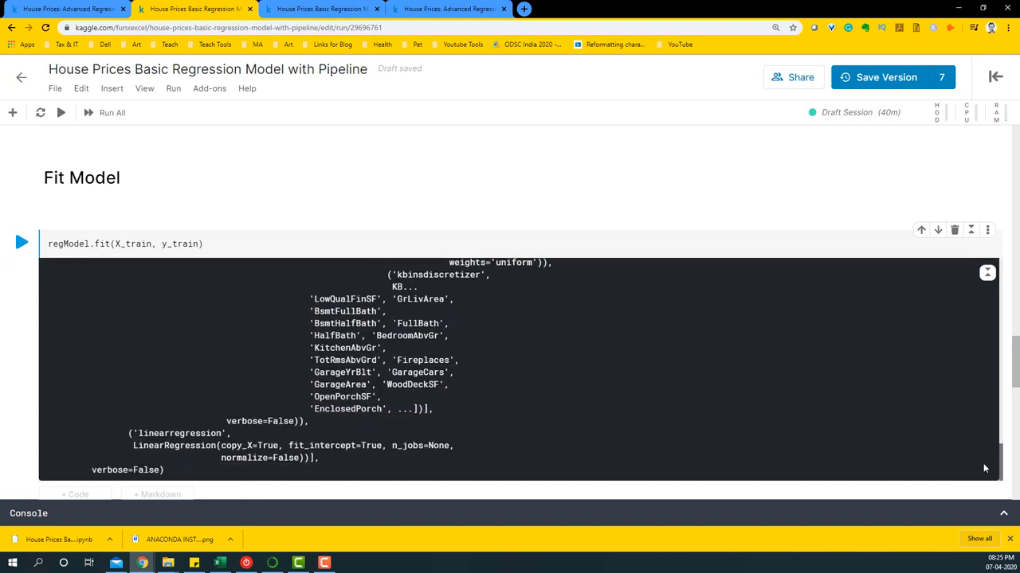
pyautogui.moveTo(208, 335)
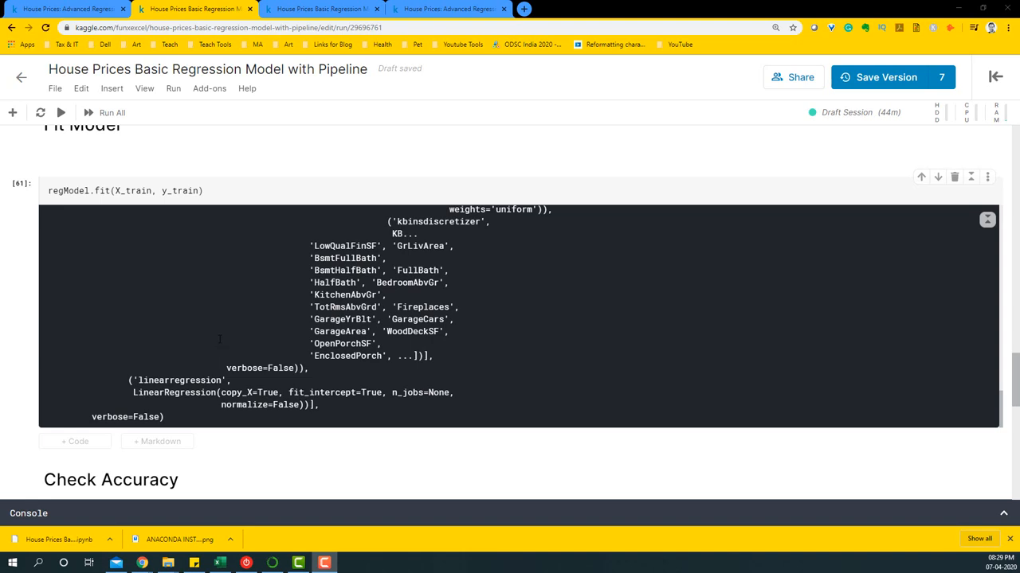
pyautogui.scroll(-3)
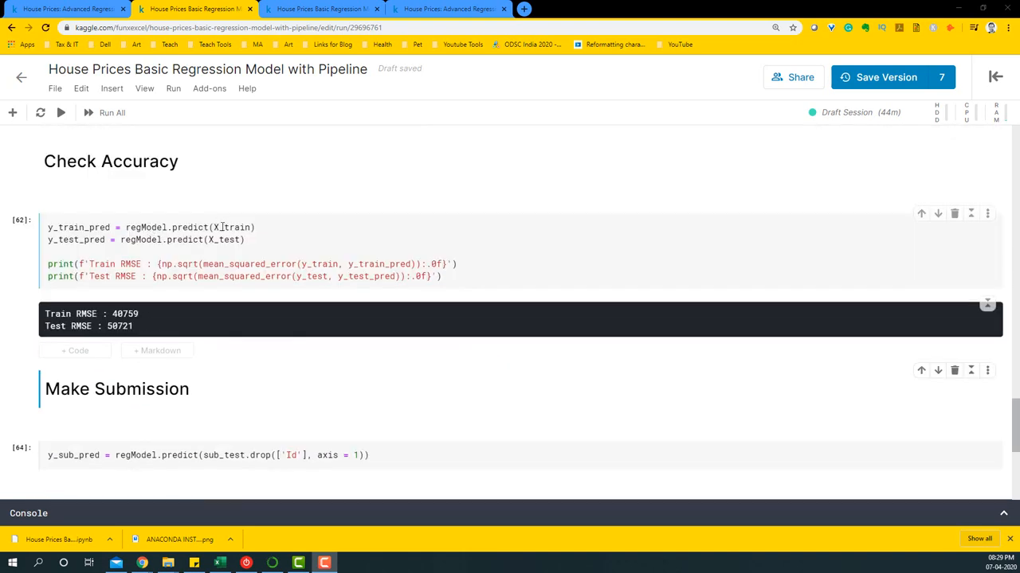
# - Rerun the accuracy check and highlight the Test RMSE value 50721
pyautogui.click(111, 240)
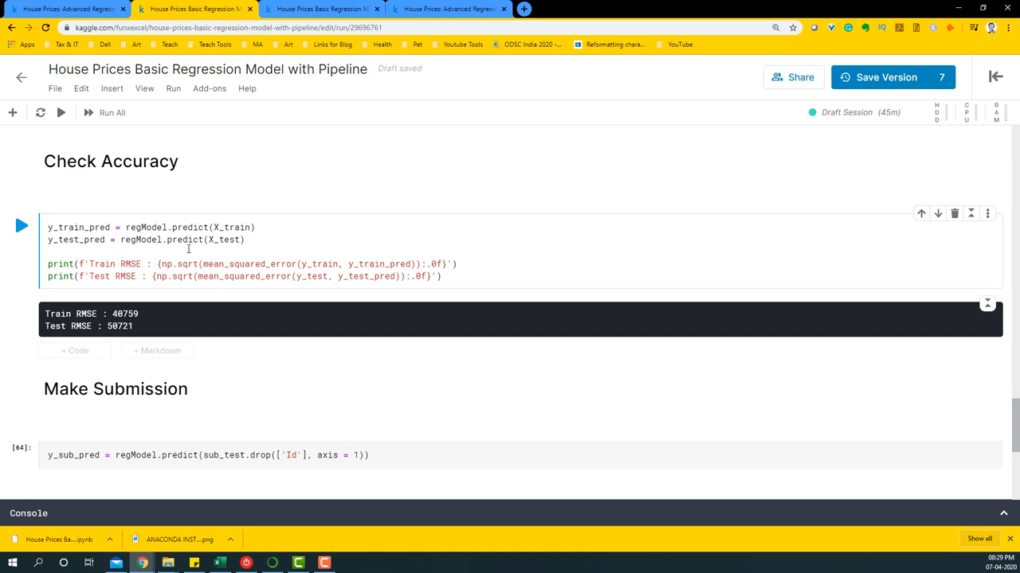
pyautogui.click(111, 112)
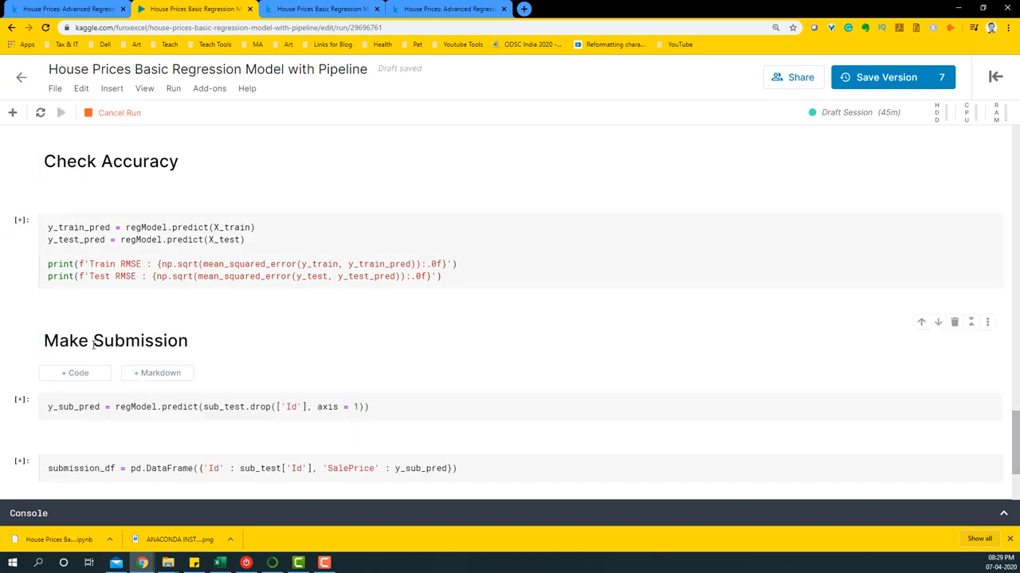
pyautogui.click(61, 112)
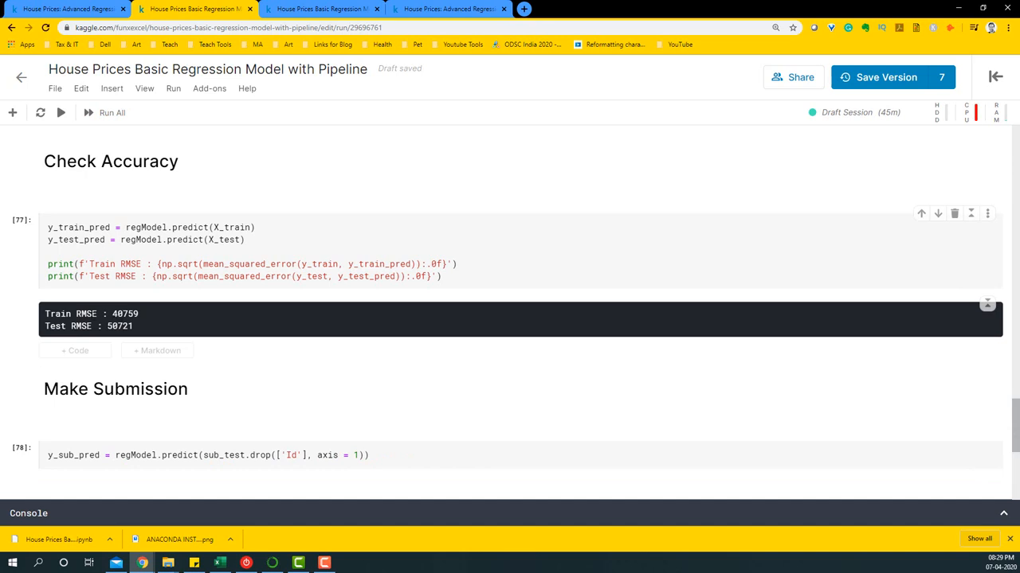
pyautogui.doubleClick(125, 313)
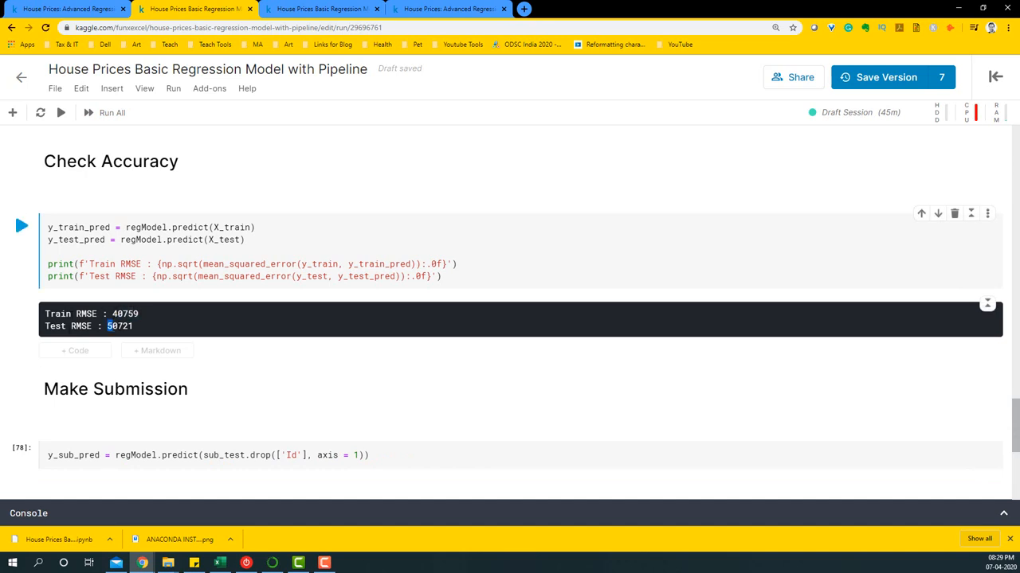
pyautogui.doubleClick(120, 327)
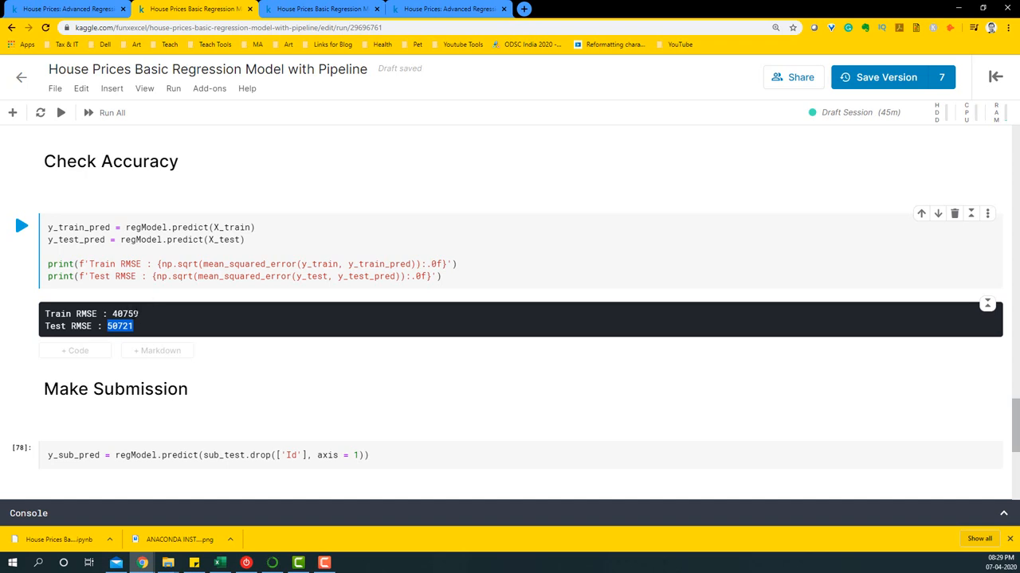
pyautogui.click(121, 277)
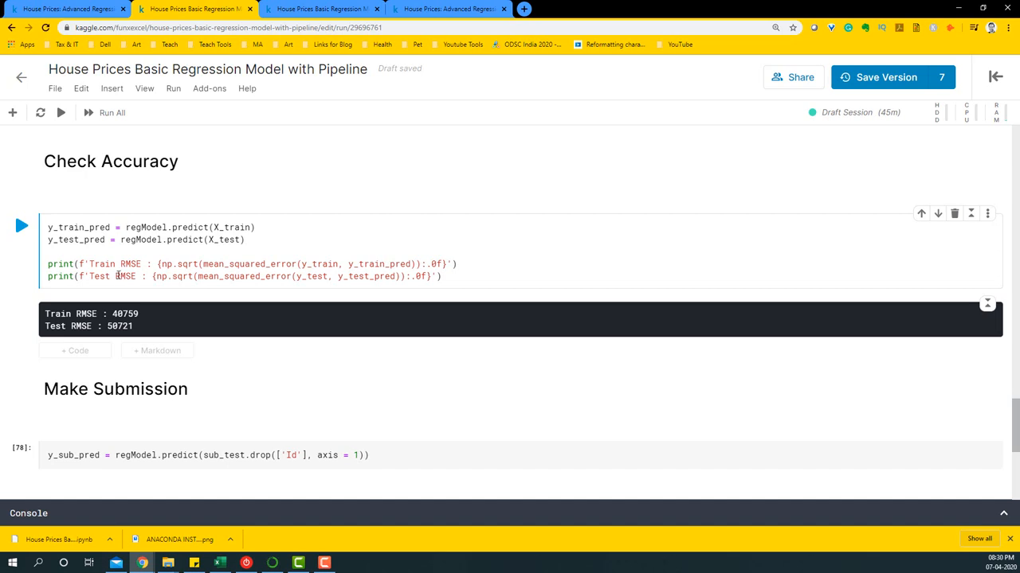
pyautogui.scroll(-3)
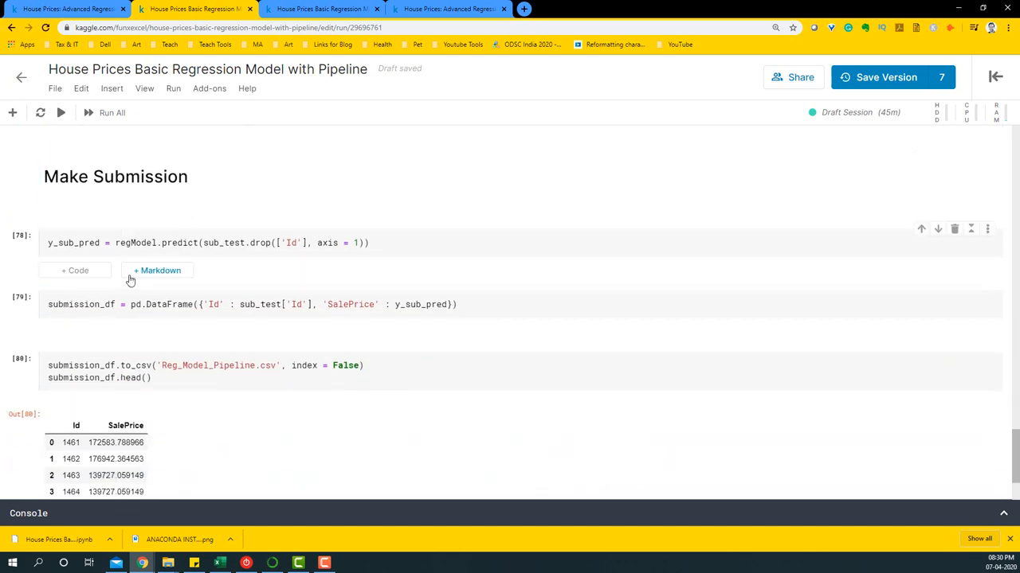
# - Predict submission sale prices and build the Id/SalePrice submission DataFrame
pyautogui.click(165, 242)
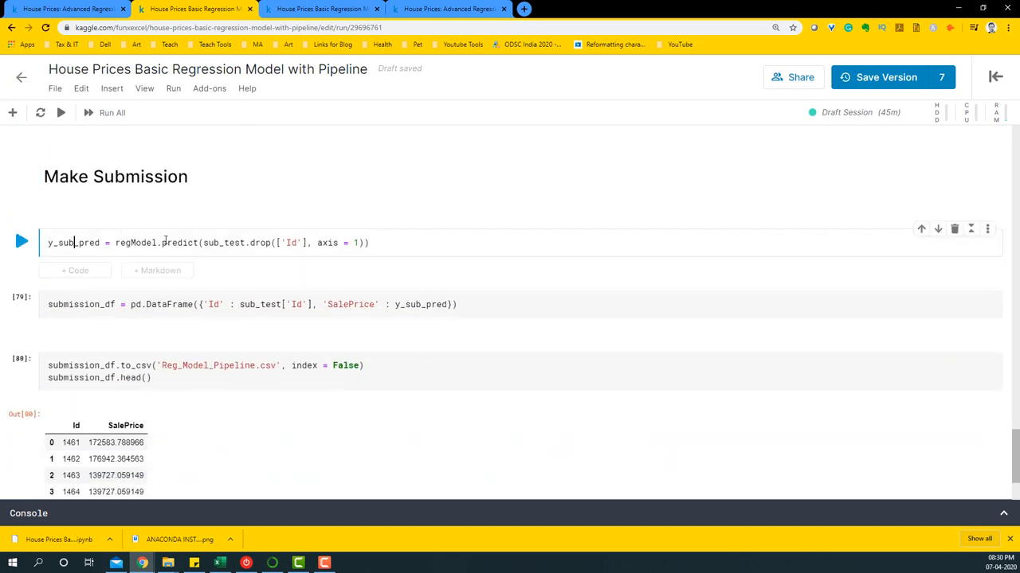
pyautogui.doubleClick(225, 242)
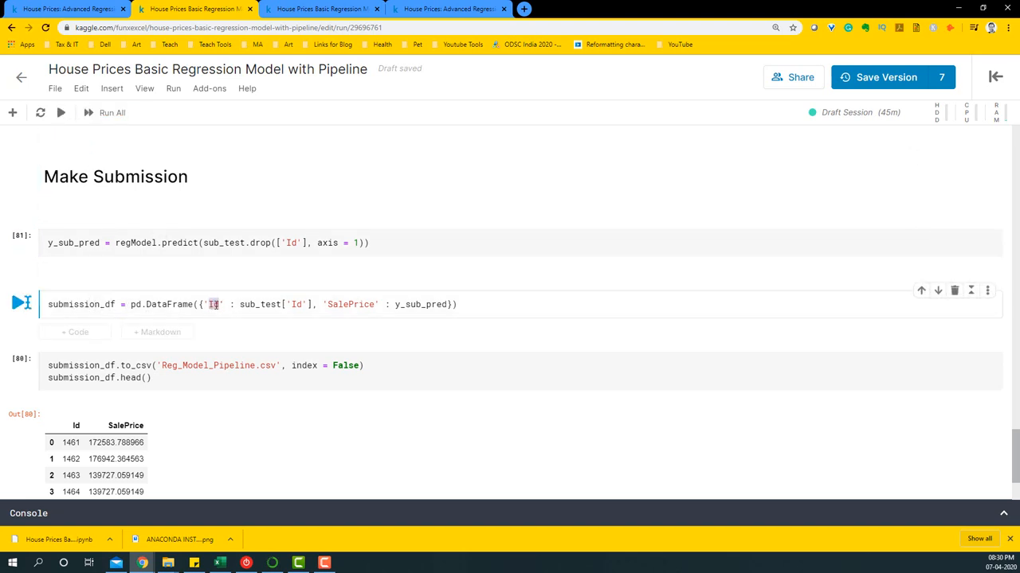
pyautogui.doubleClick(420, 305)
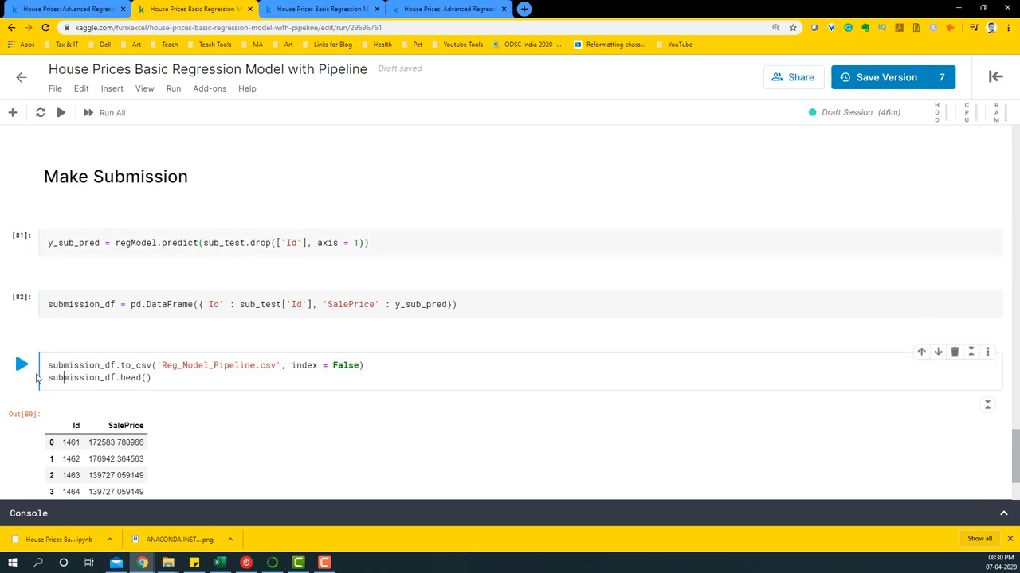
# - Write Reg_Model_Pipeline.csv, then view it in Output and its 0.23137 leaderboard score
pyautogui.click(21, 364)
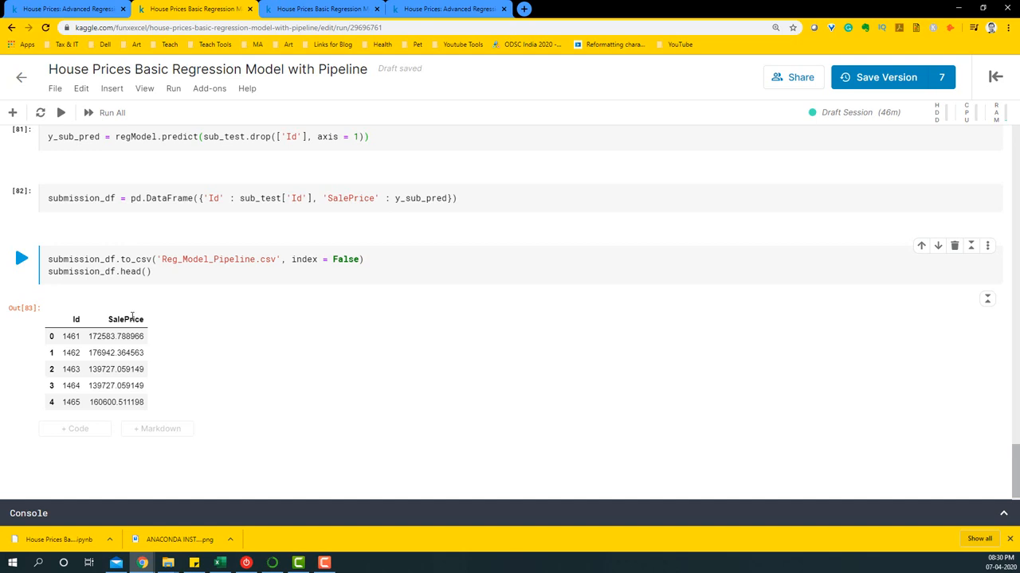
pyautogui.click(323, 9)
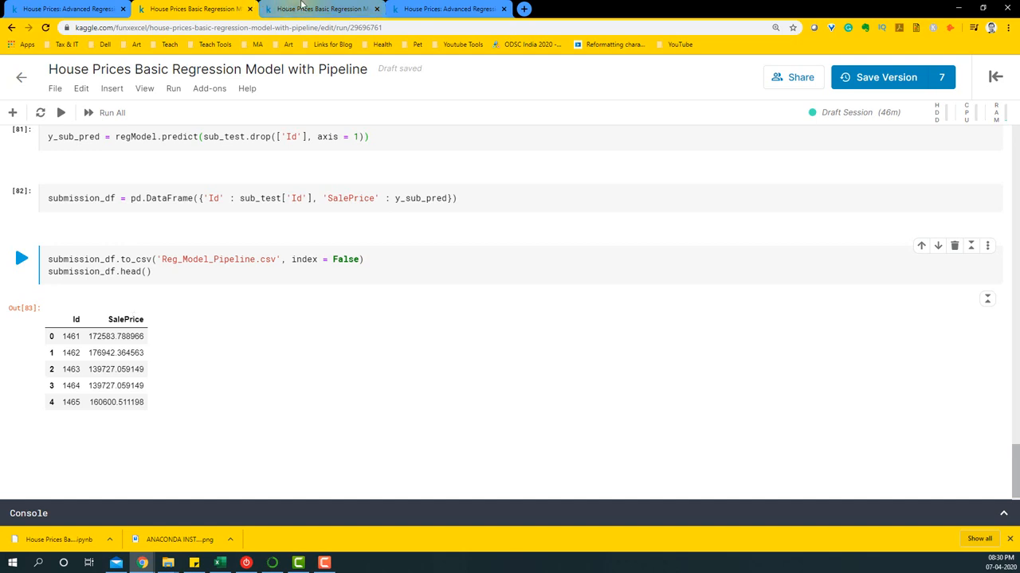
pyautogui.click(321, 9)
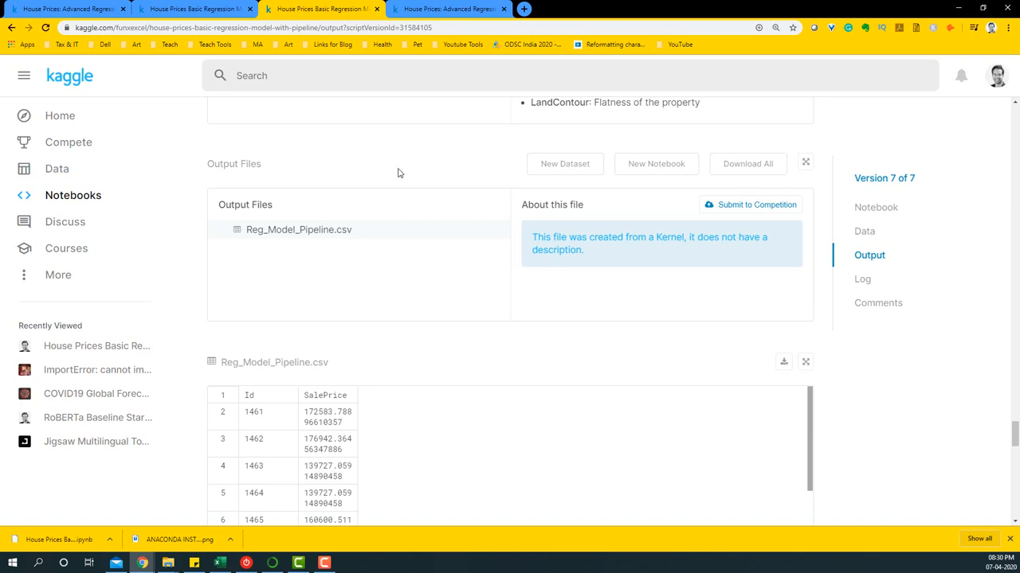
pyautogui.moveTo(740, 209)
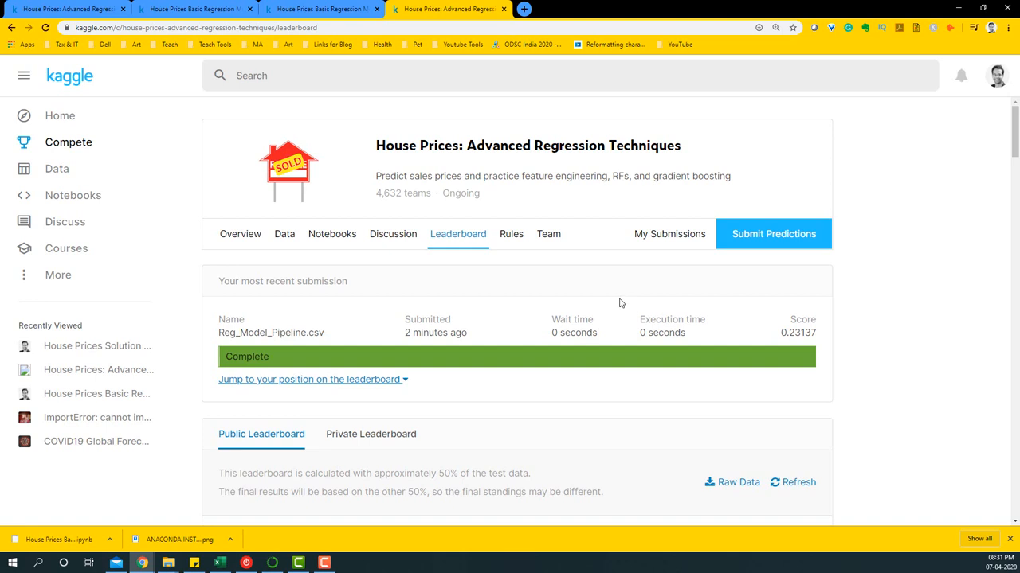
pyautogui.moveTo(782, 333)
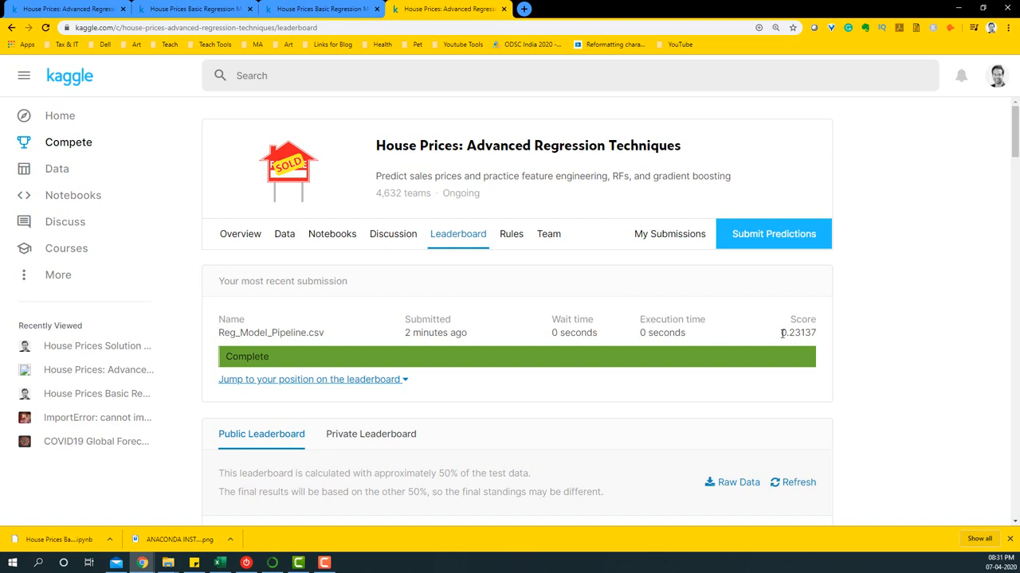